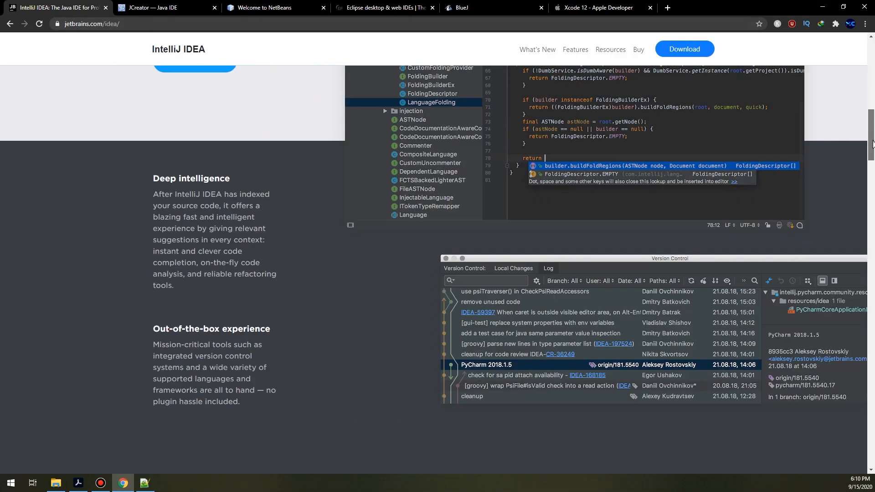
# - Scroll down through the IntelliJ IDEA download page
pyautogui.scroll(-3)
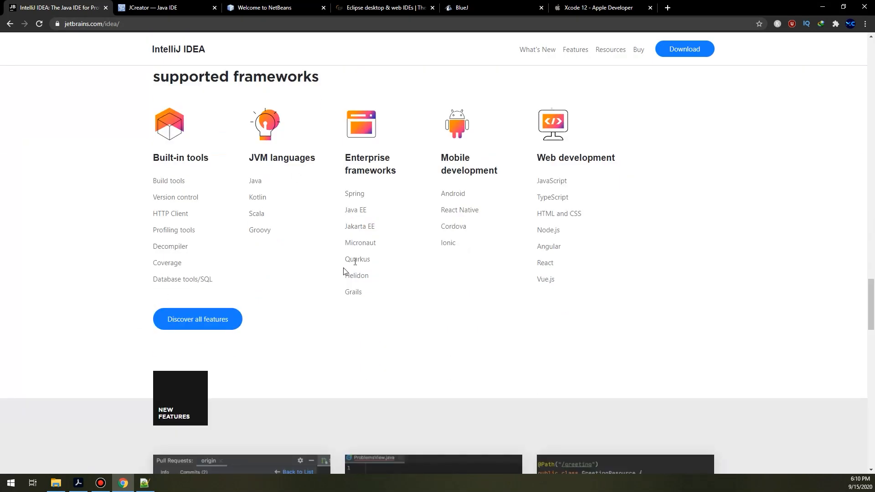
pyautogui.scroll(-3)
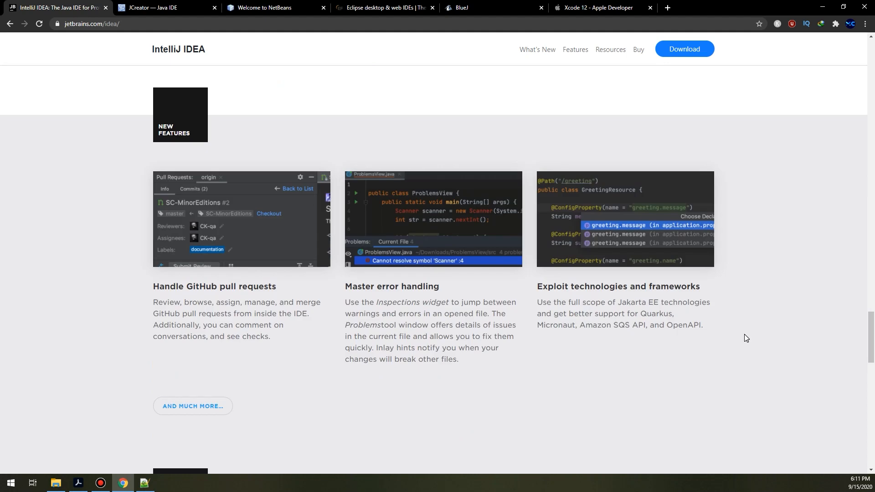
pyautogui.scroll(-3)
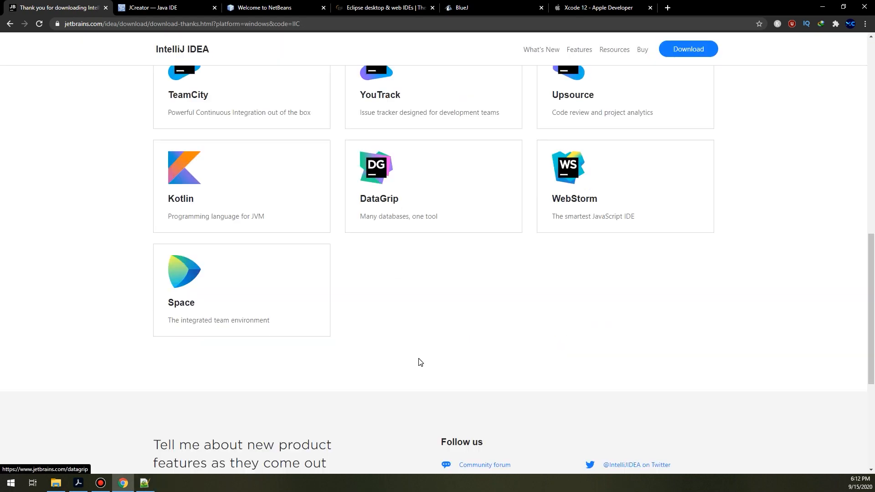
# - Switch through the JCreator and NetBeans download page tabs
pyautogui.click(162, 7)
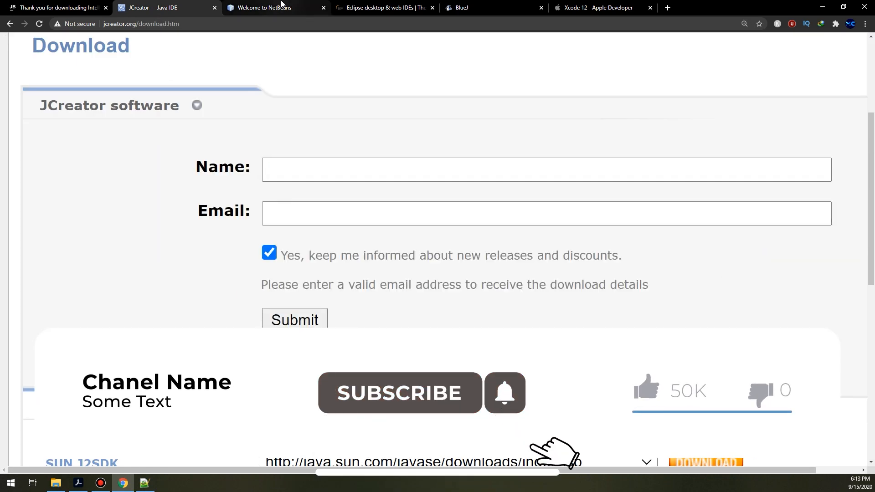
pyautogui.click(273, 8)
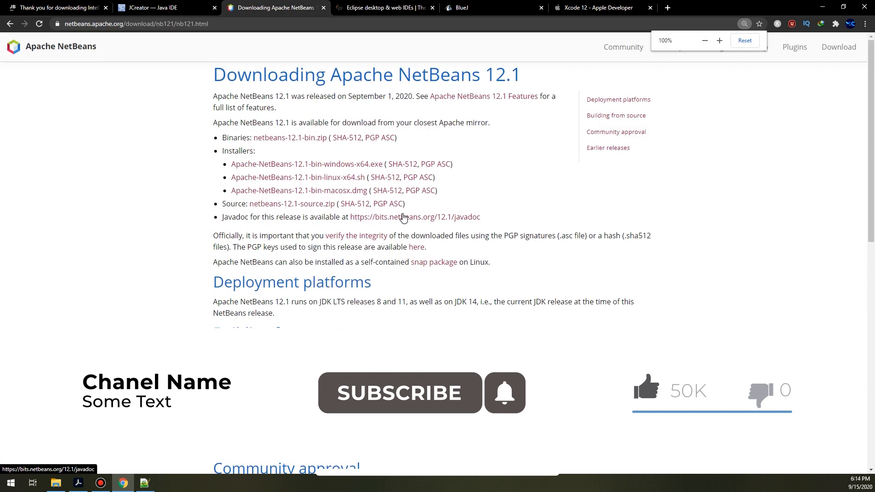
pyautogui.click(384, 7)
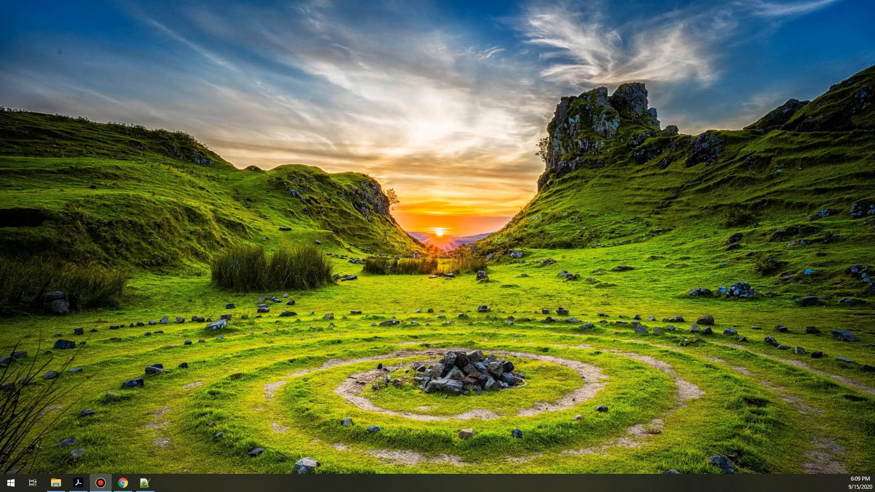
# - Bring Chrome back on screen with the IntelliJ IDEA product page in front
pyautogui.click(122, 483)
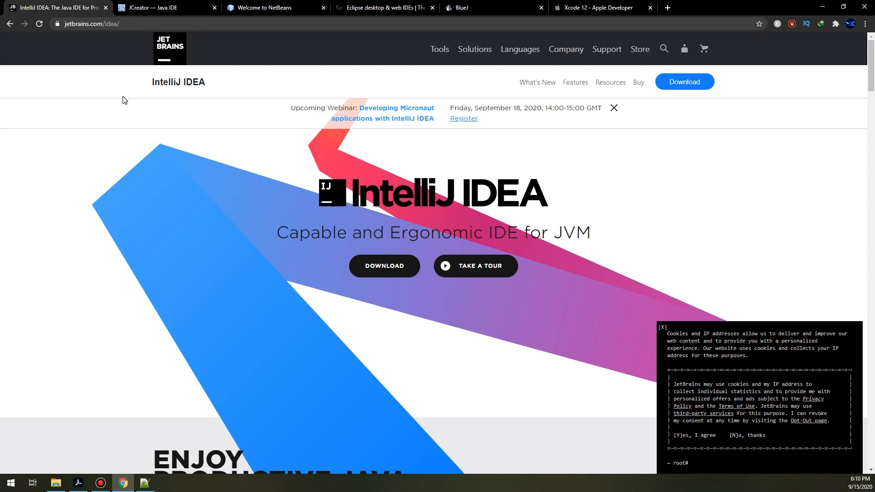
pyautogui.moveTo(229, 131)
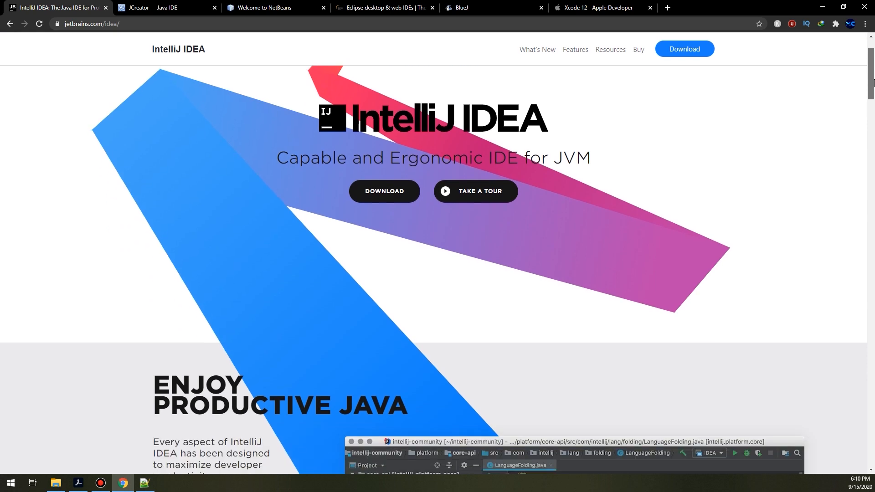
# - Scroll the IntelliJ IDEA page past Deep intelligence and Developer ergonomics to Built-in tools and supported frameworks
pyautogui.scroll(-3)
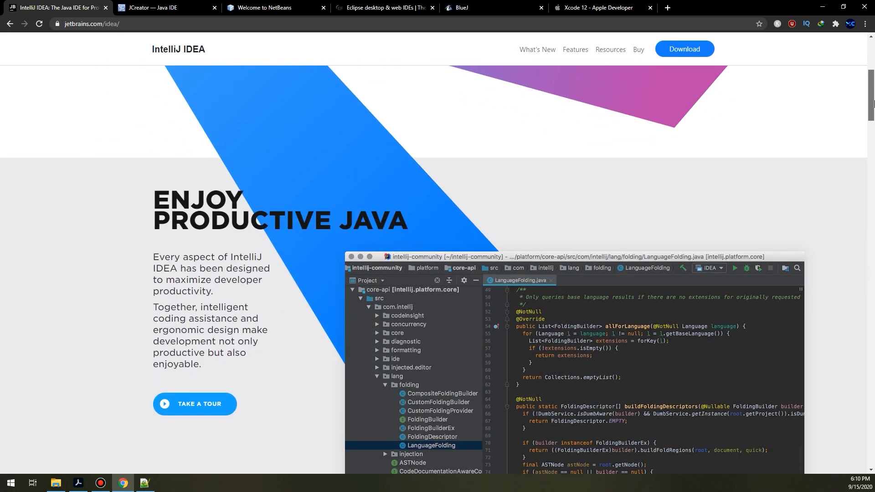
pyautogui.scroll(-3)
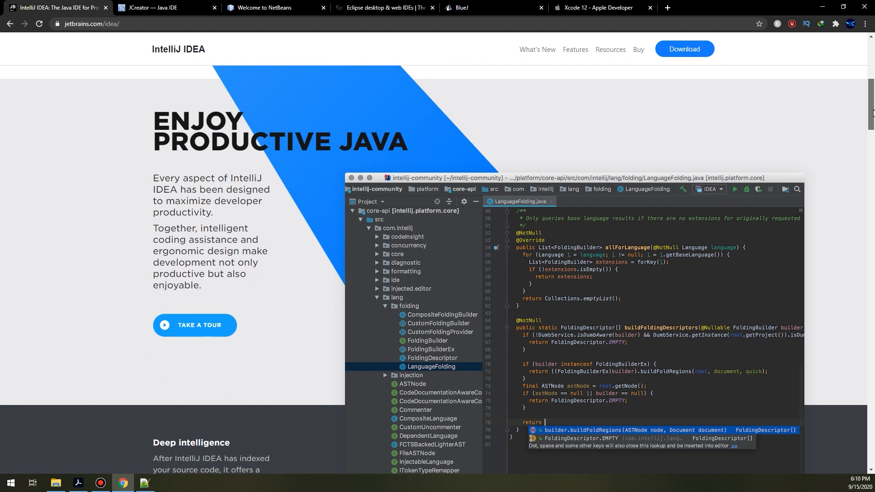
pyautogui.scroll(-3)
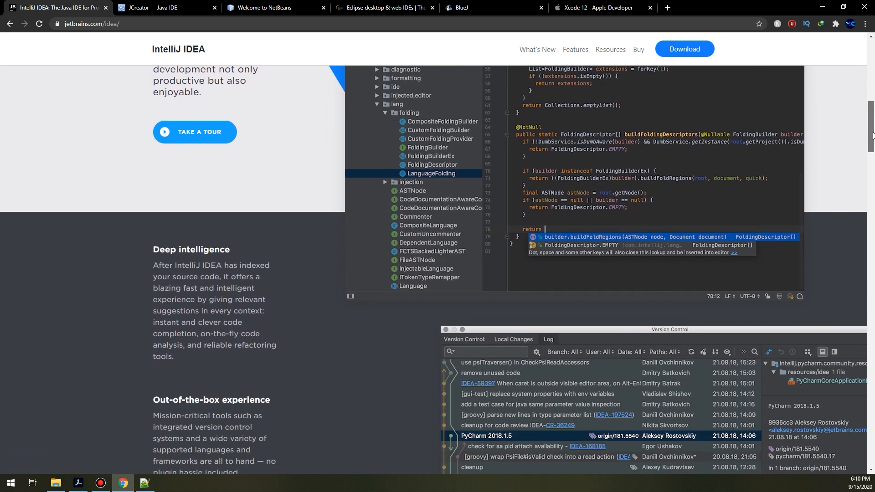
pyautogui.scroll(-3)
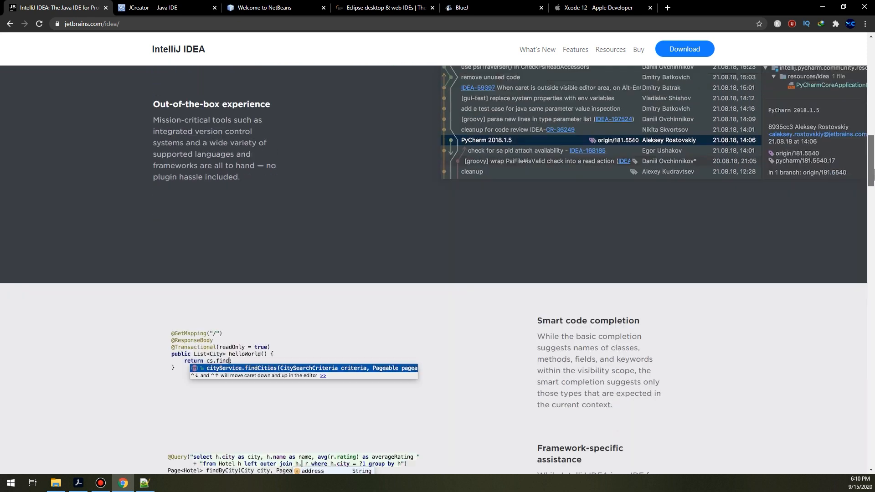
pyautogui.scroll(-3)
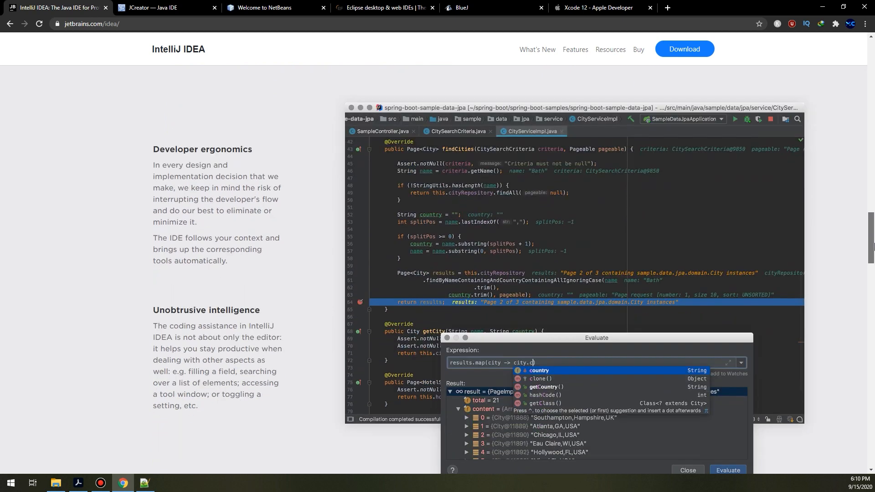
pyautogui.scroll(-3)
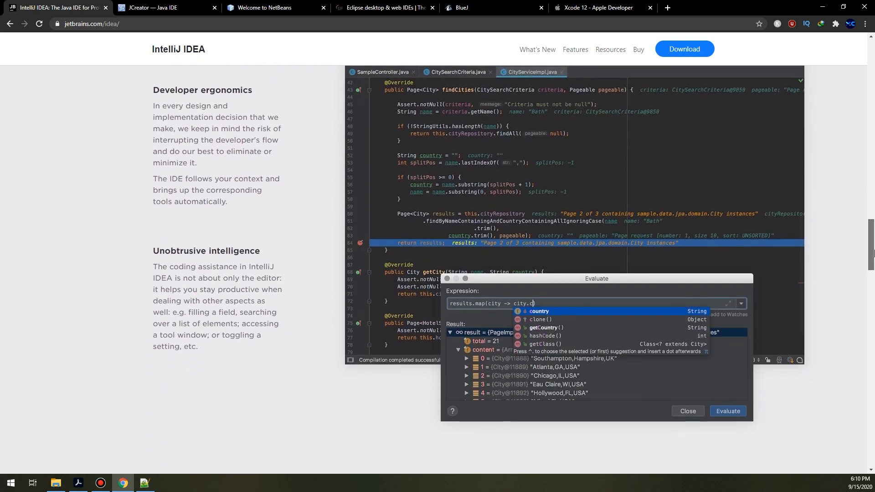
pyautogui.scroll(-3)
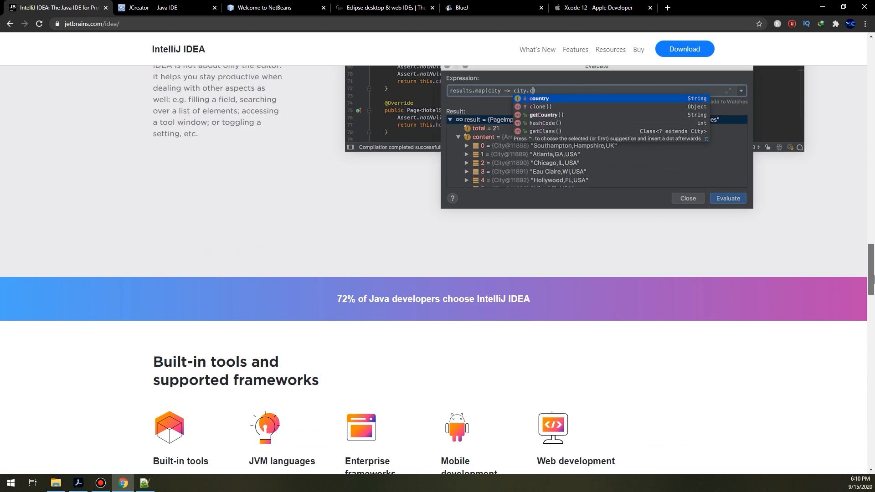
pyautogui.scroll(-3)
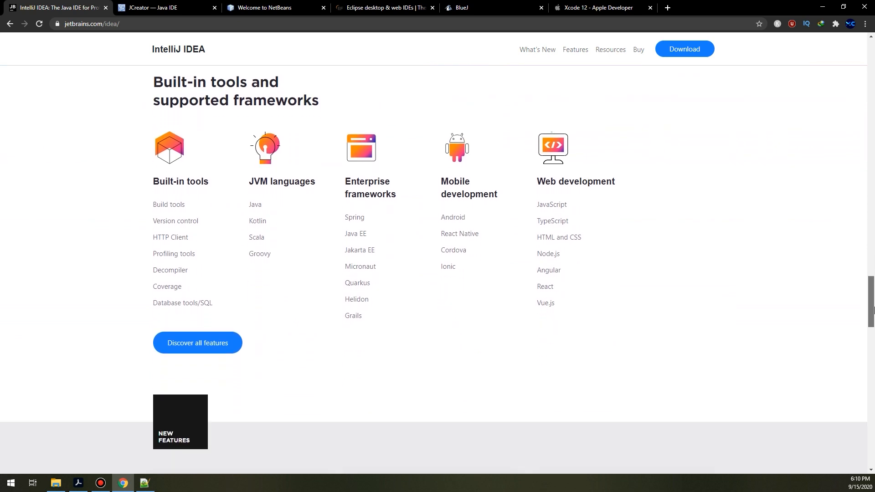
pyautogui.scroll(-3)
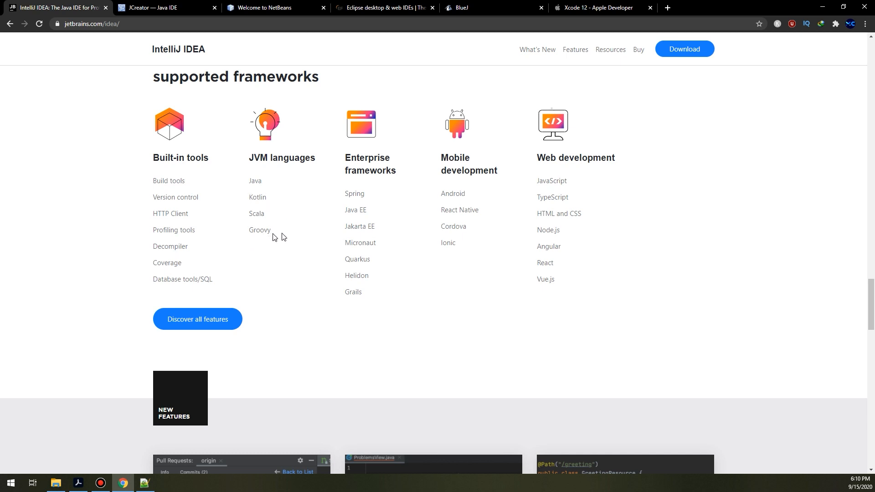
pyautogui.moveTo(438, 202)
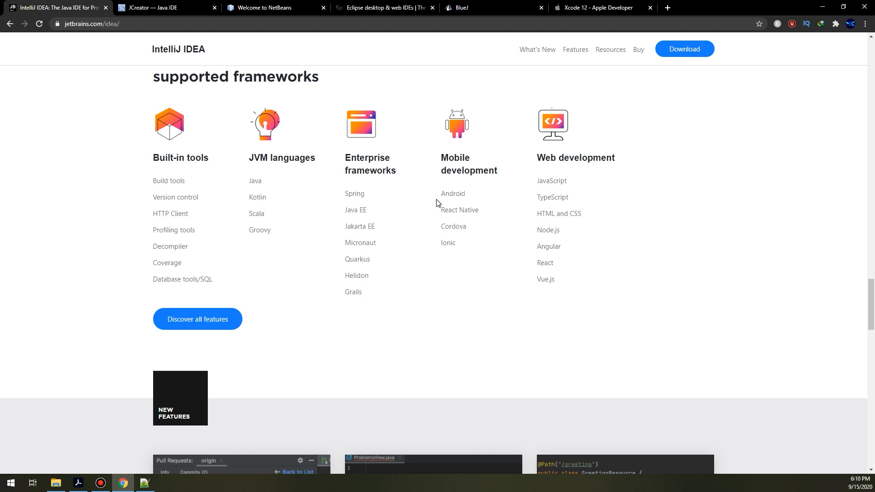
pyautogui.moveTo(250, 197)
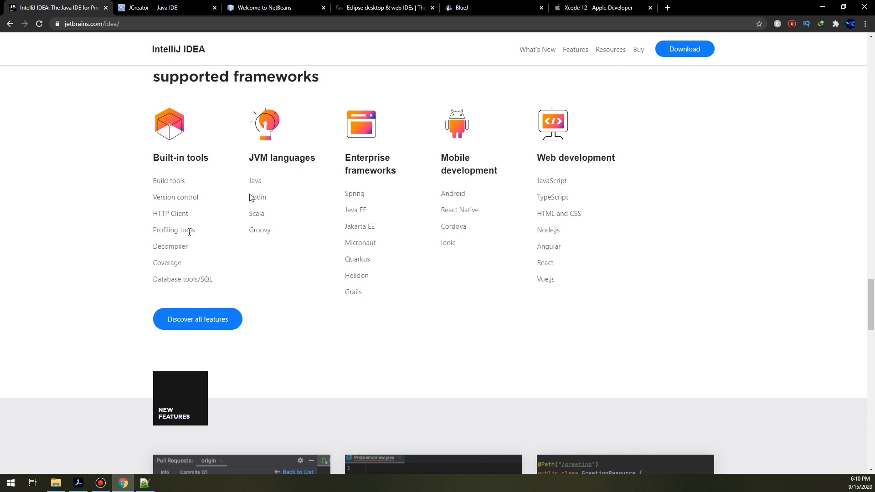
pyautogui.moveTo(147, 309)
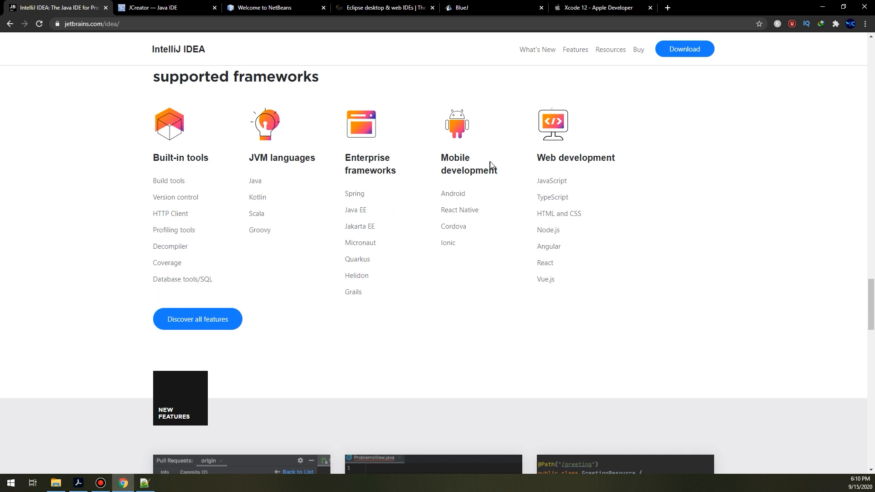
pyautogui.moveTo(481, 195)
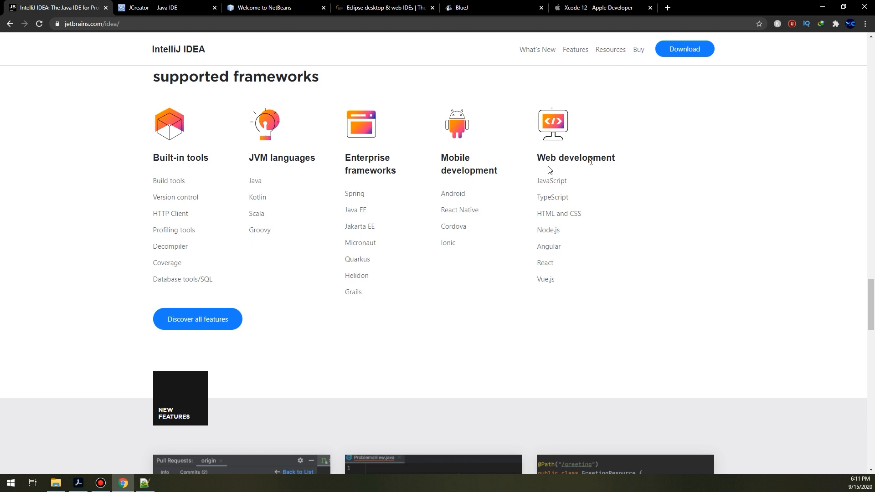
pyautogui.moveTo(569, 200)
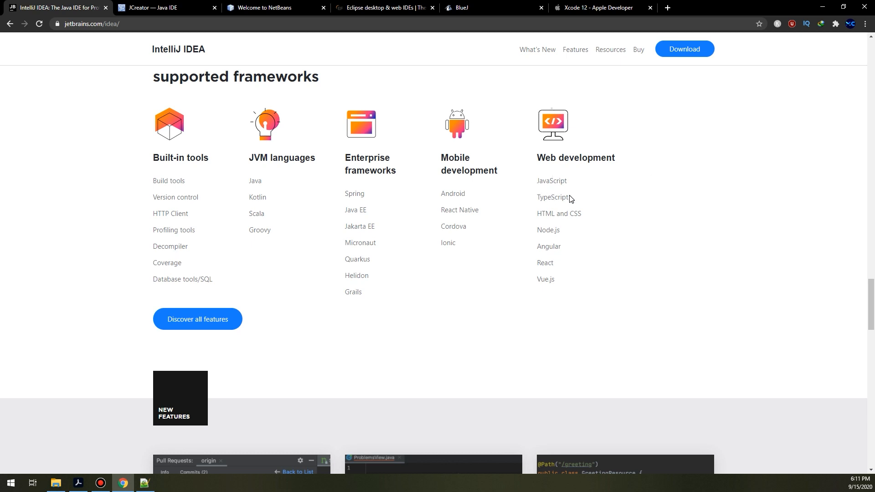
pyautogui.moveTo(586, 240)
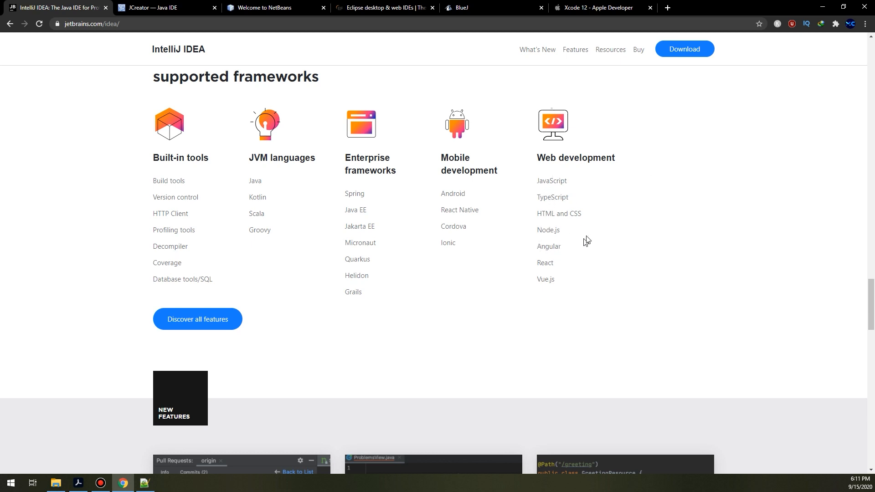
pyautogui.scroll(-3)
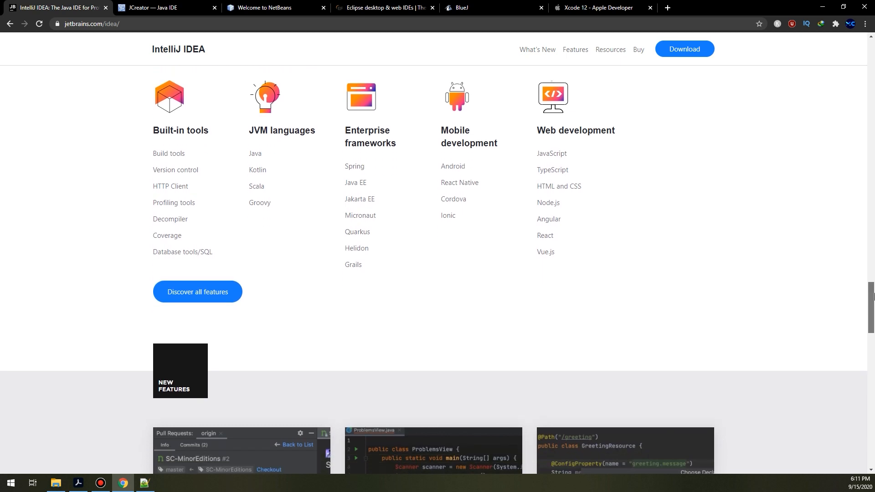
pyautogui.scroll(-3)
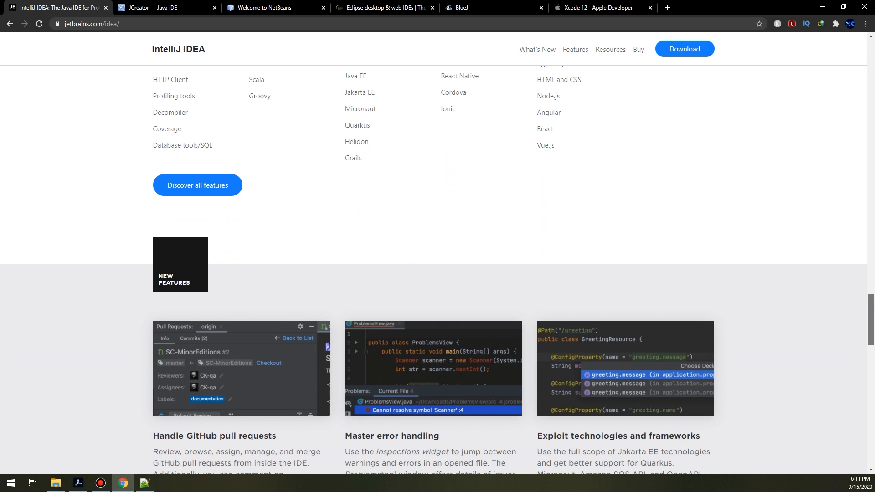
pyautogui.scroll(-3)
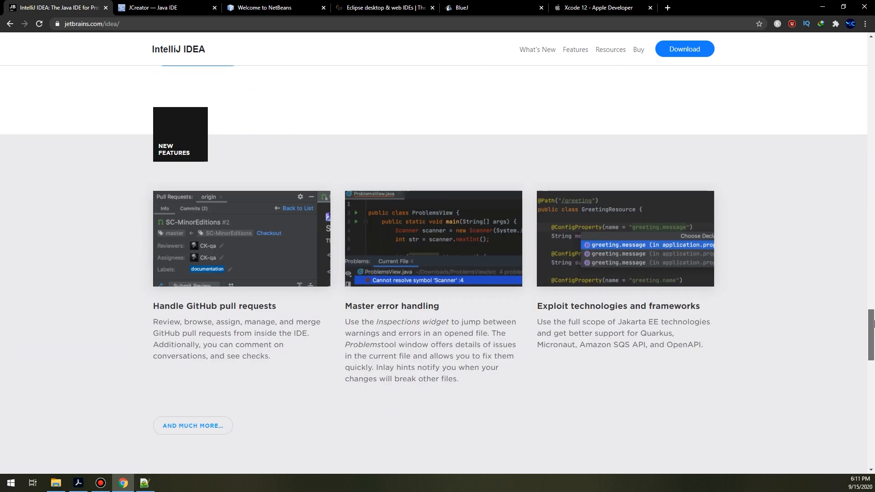
pyautogui.scroll(-3)
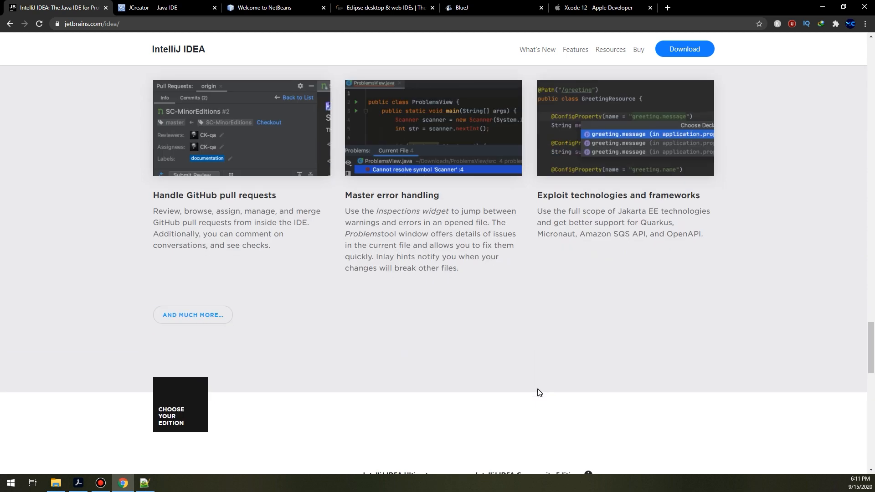
pyautogui.scroll(-3)
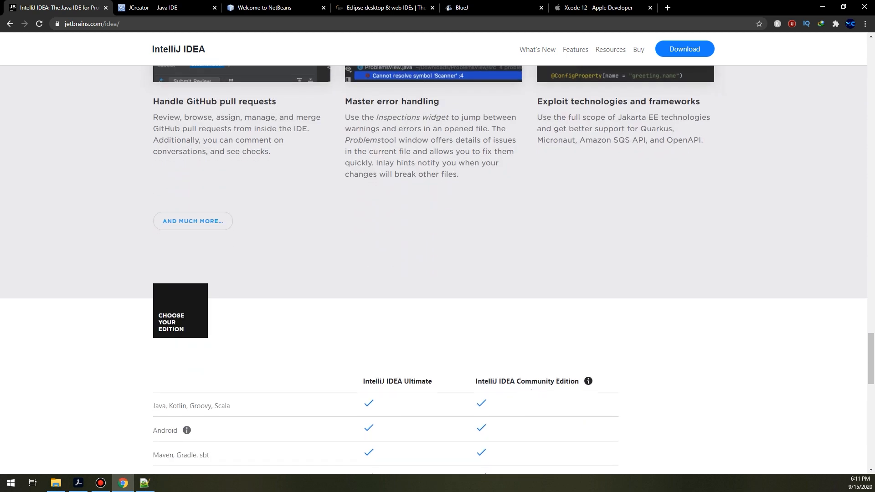
pyautogui.scroll(-3)
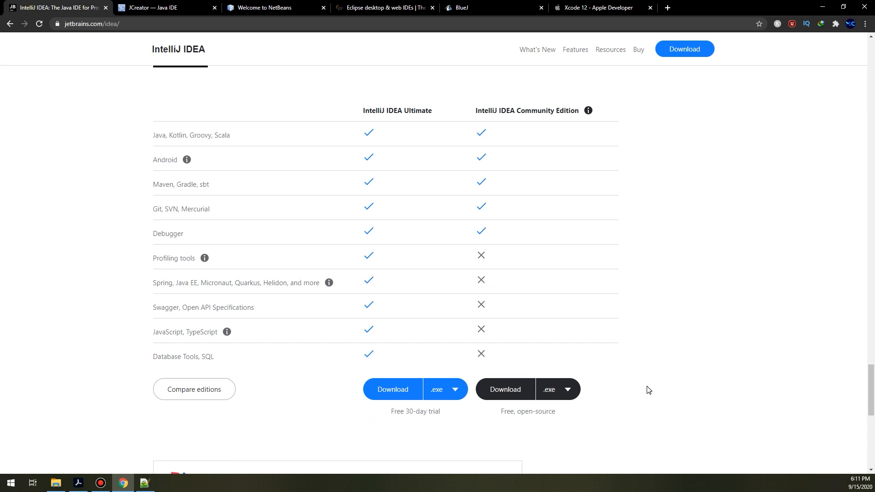
pyautogui.moveTo(609, 401)
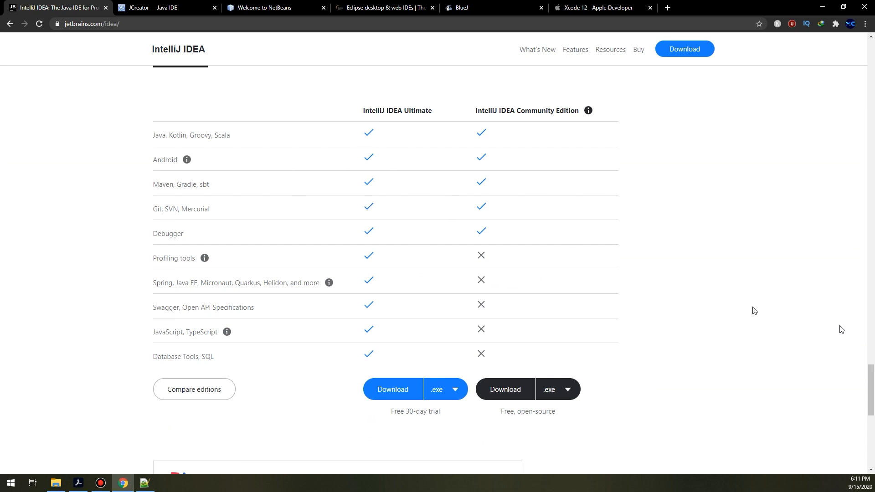
pyautogui.moveTo(393, 134)
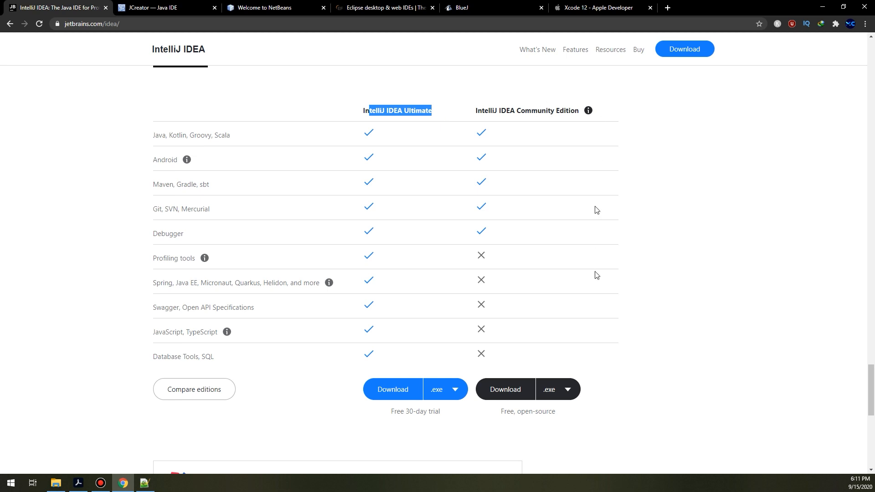
pyautogui.scroll(-3)
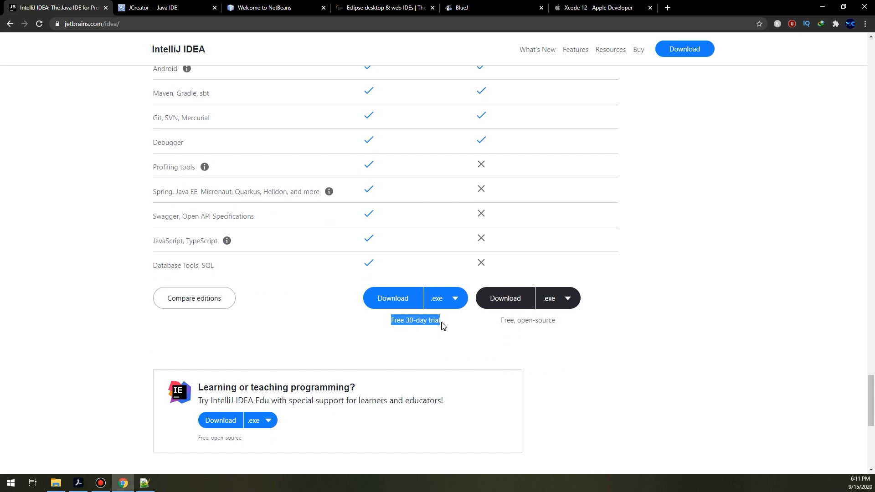
pyautogui.scroll(3)
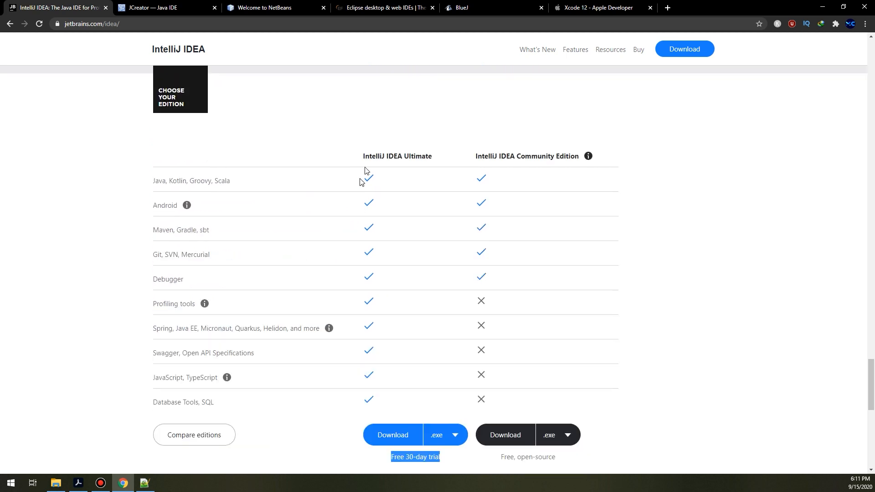
pyautogui.scroll(-3)
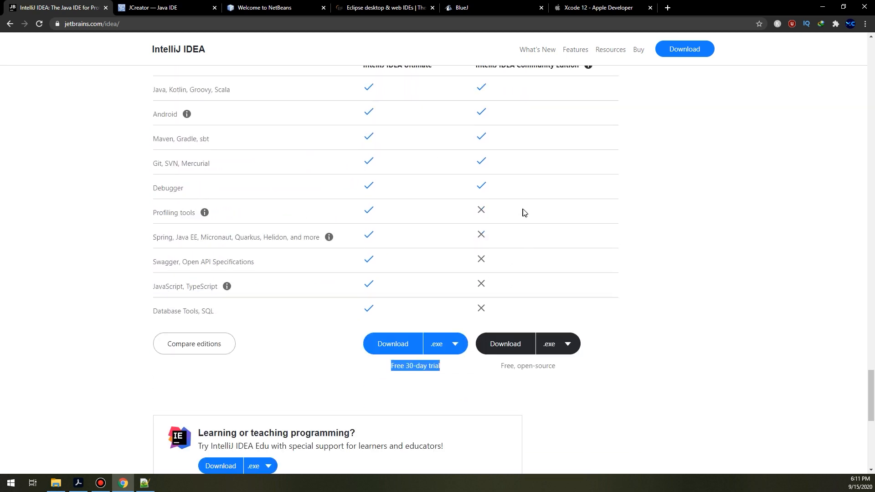
pyautogui.moveTo(513, 363)
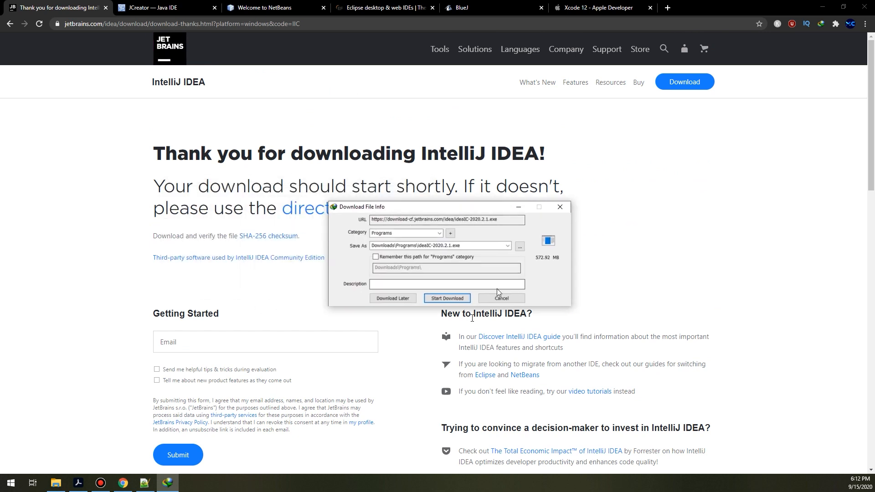
pyautogui.moveTo(544, 266)
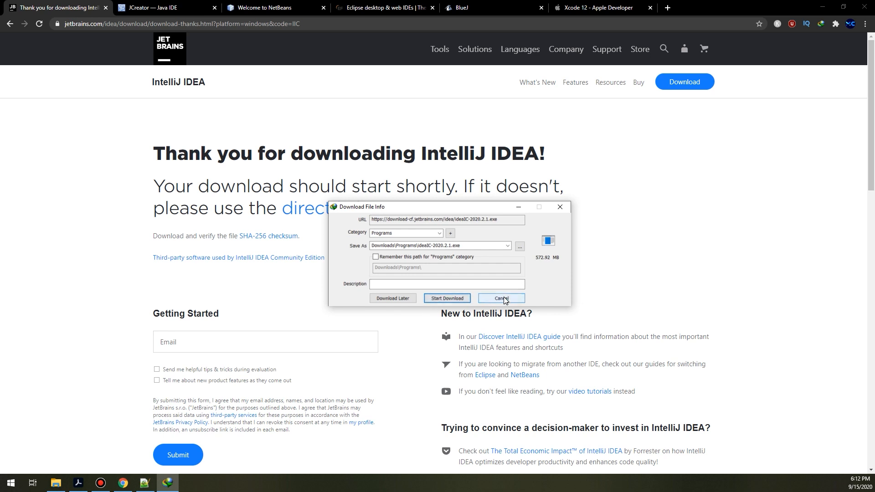
# - Cancel the Download File Info prompt and scroll to 'Try other tools by JetBrains'
pyautogui.click(500, 298)
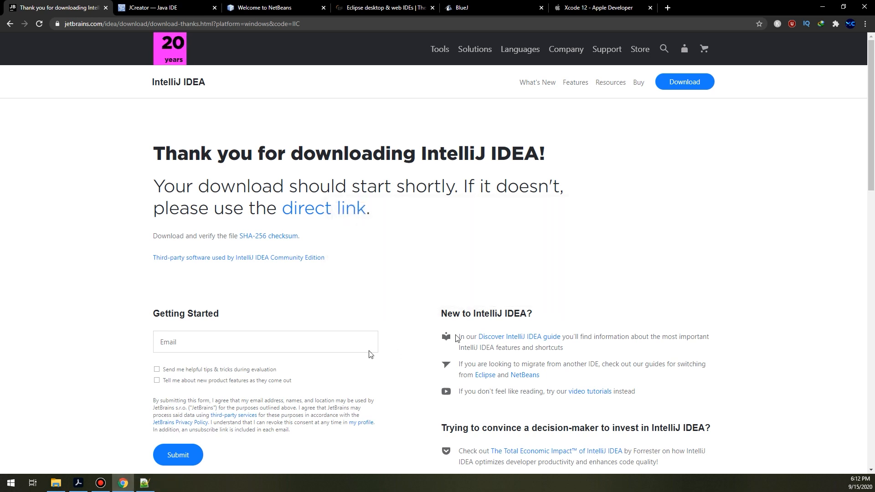
pyautogui.scroll(-3)
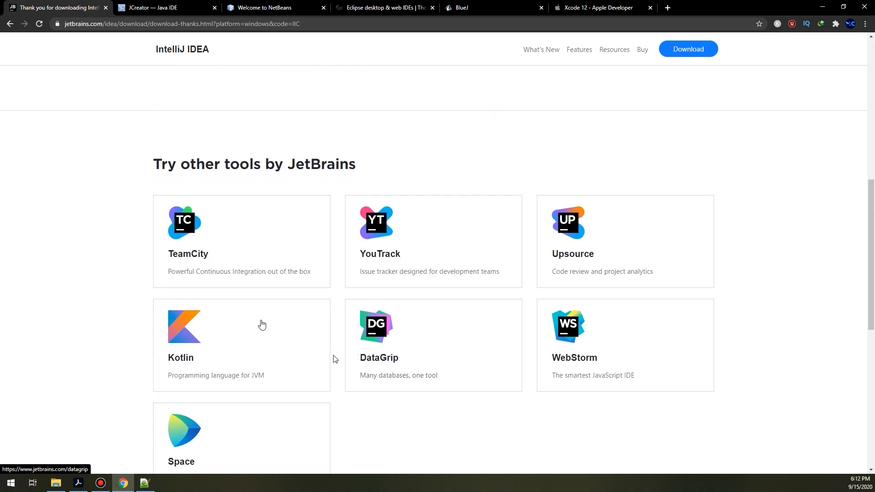
pyautogui.moveTo(325, 240)
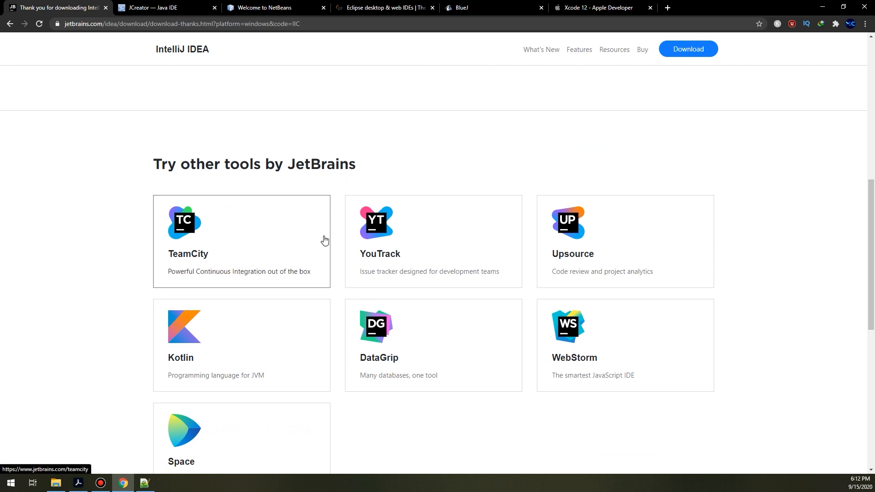
pyautogui.moveTo(572, 346)
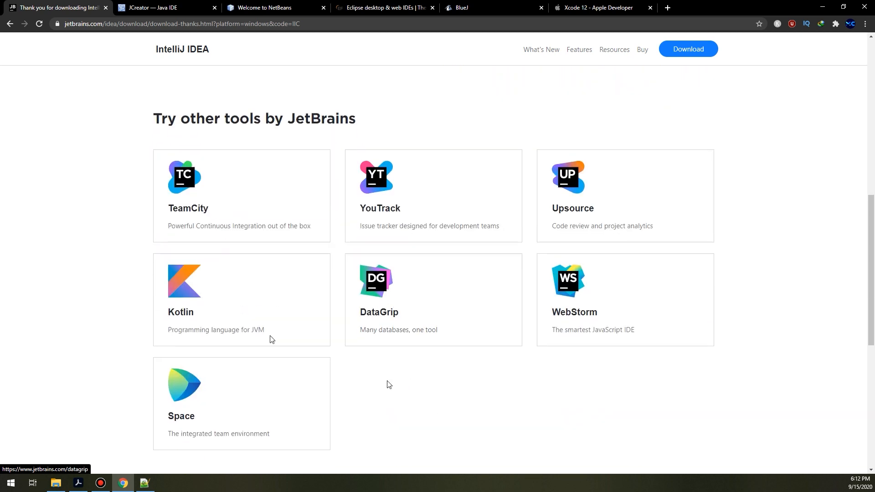
pyautogui.scroll(-3)
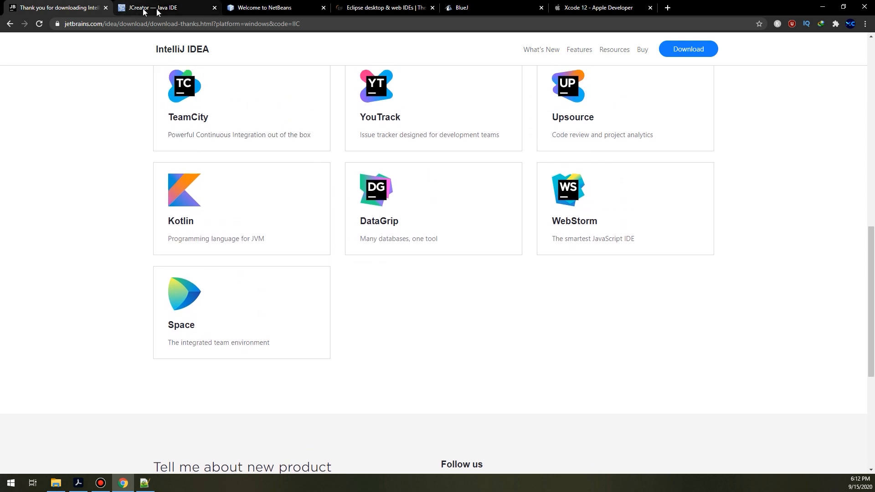
# - Switch to the JCreator tab and open its Product menu
pyautogui.click(162, 7)
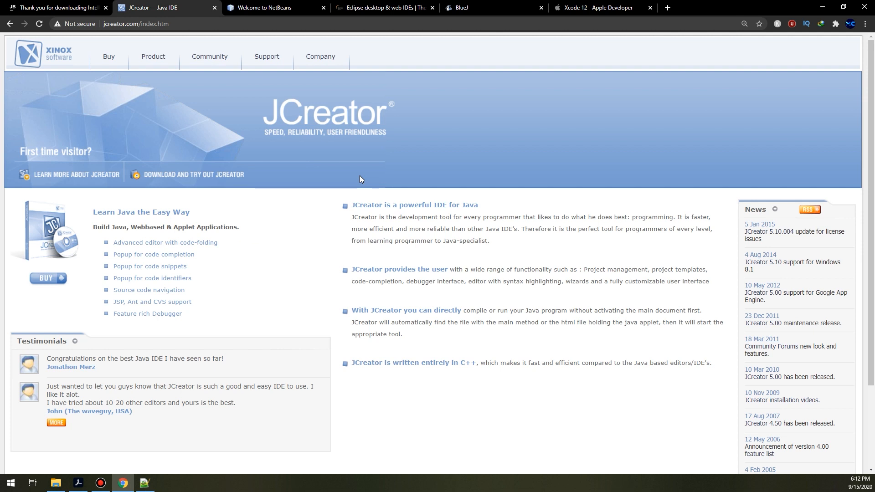
pyautogui.moveTo(316, 180)
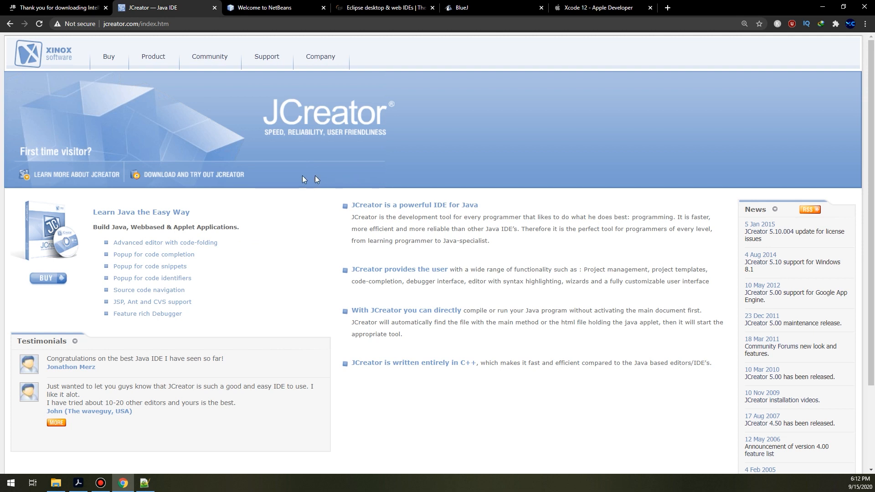
pyautogui.moveTo(165, 38)
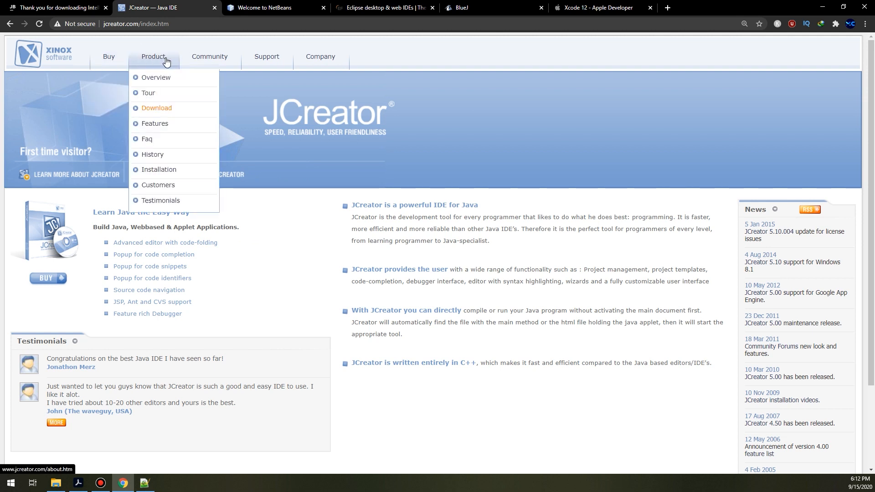
pyautogui.click(157, 108)
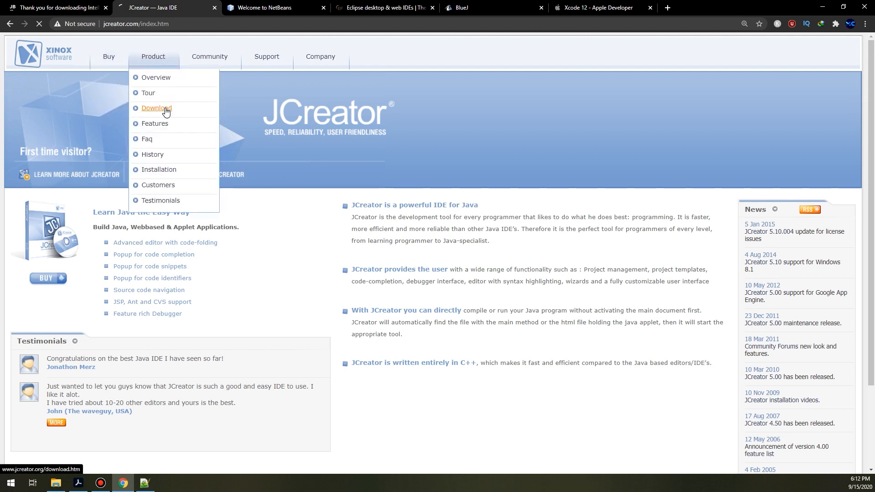
# - Open the JCreator download page, zoom in and highlight the JCreator LE version heading
pyautogui.click(157, 107)
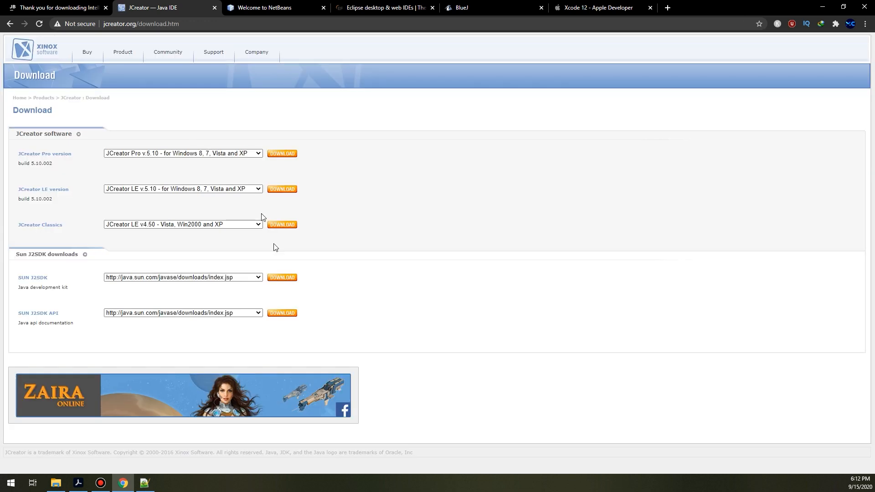
pyautogui.press('ctrl+plus')
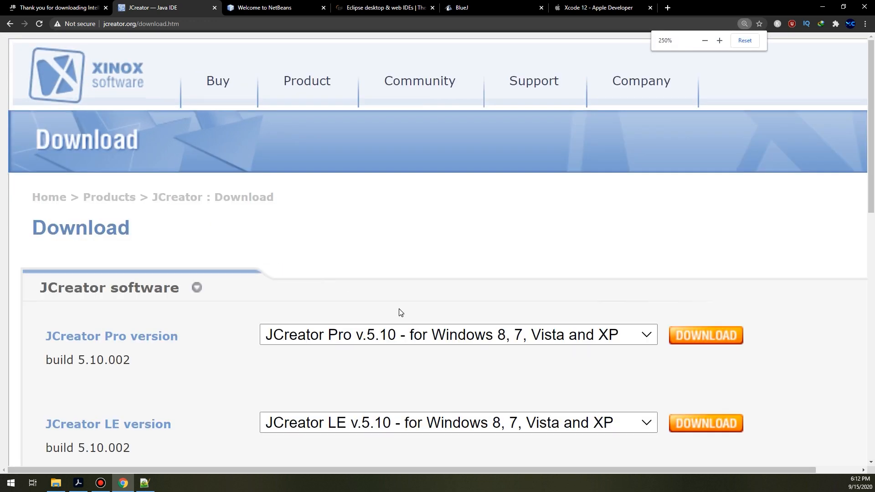
pyautogui.scroll(-3)
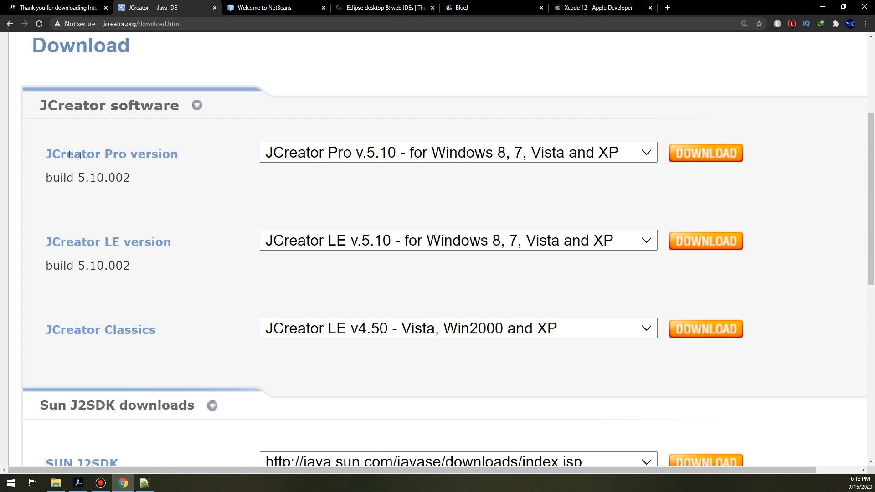
pyautogui.doubleClick(55, 241)
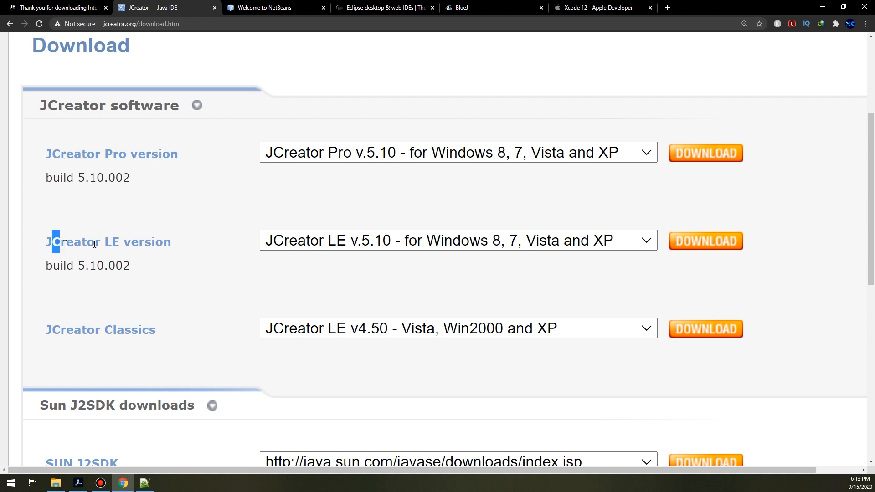
pyautogui.doubleClick(108, 241)
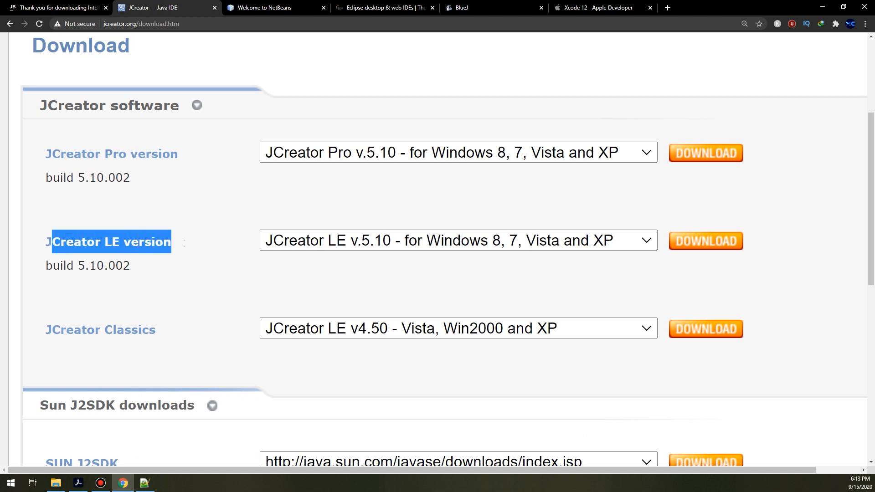
pyautogui.moveTo(186, 246)
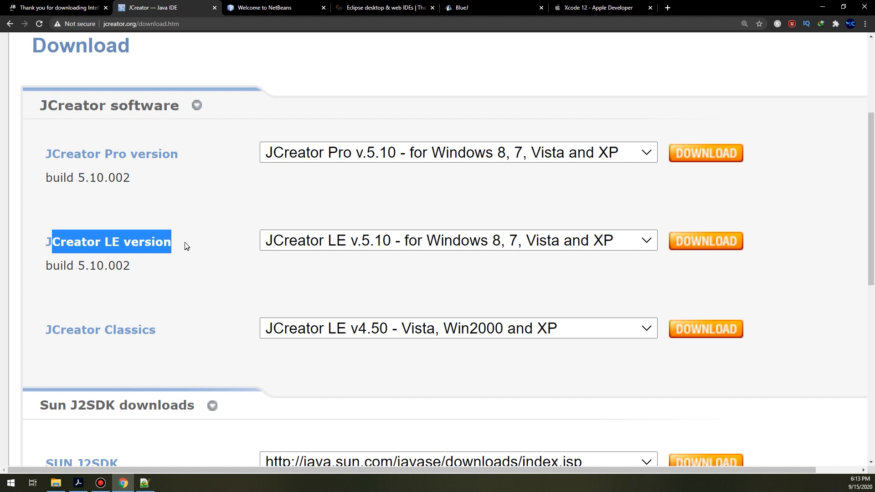
pyautogui.moveTo(142, 323)
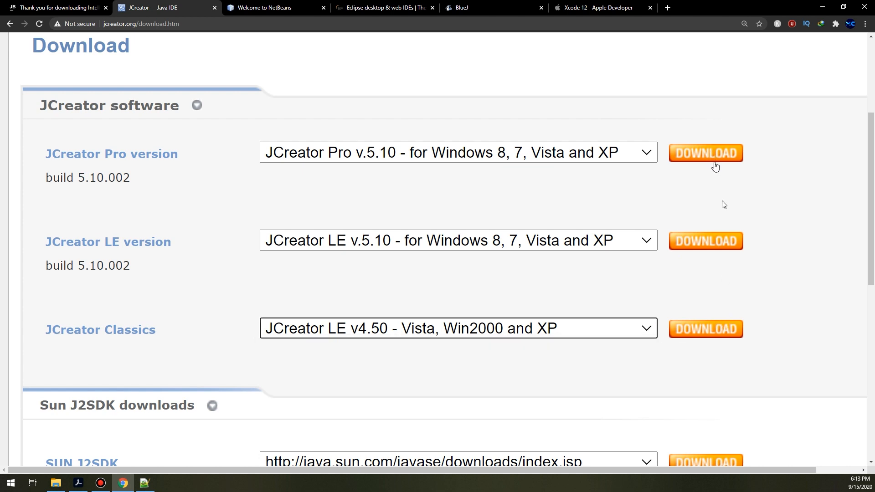
# - Request the JCreator Pro download and reach its name and email registration form
pyautogui.click(706, 153)
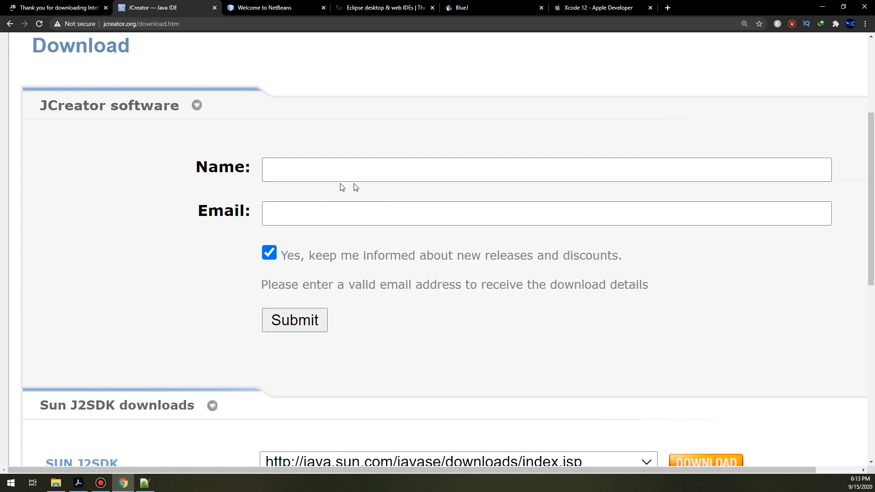
pyautogui.click(545, 213)
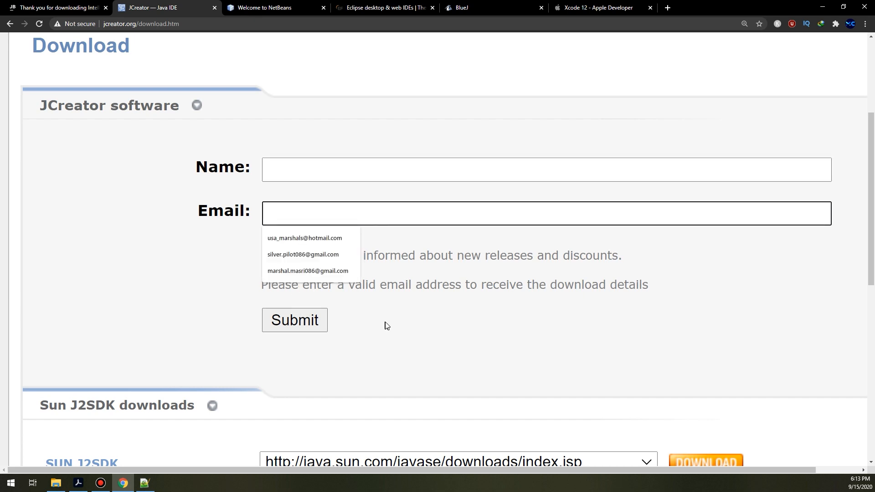
pyautogui.click(269, 252)
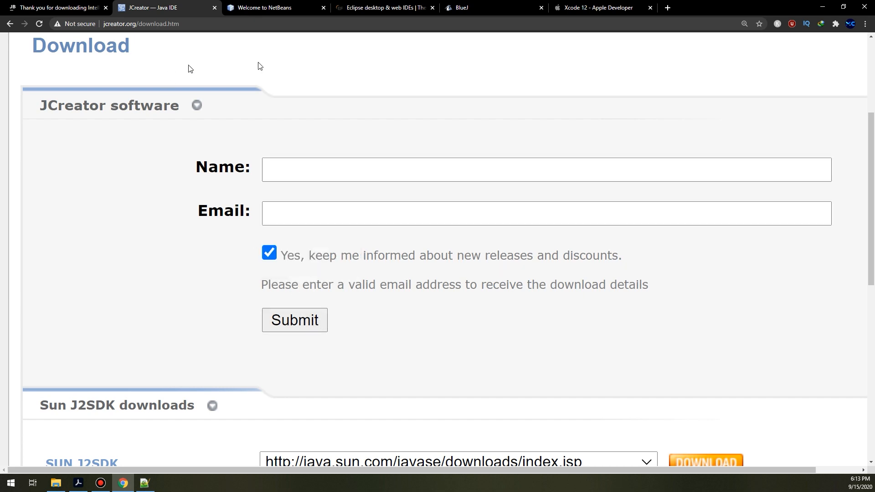
# - Switch to the NetBeans homepage and zoom in for easier reading
pyautogui.click(273, 7)
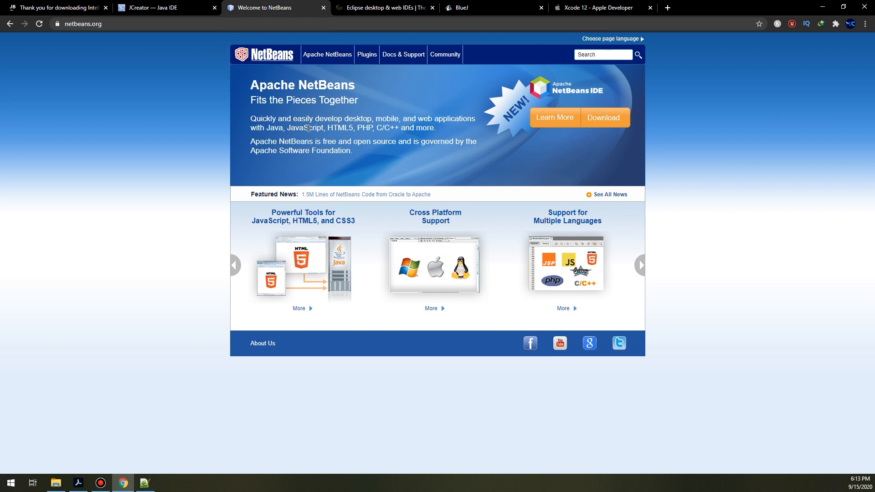
pyautogui.press('ctrl+plus')
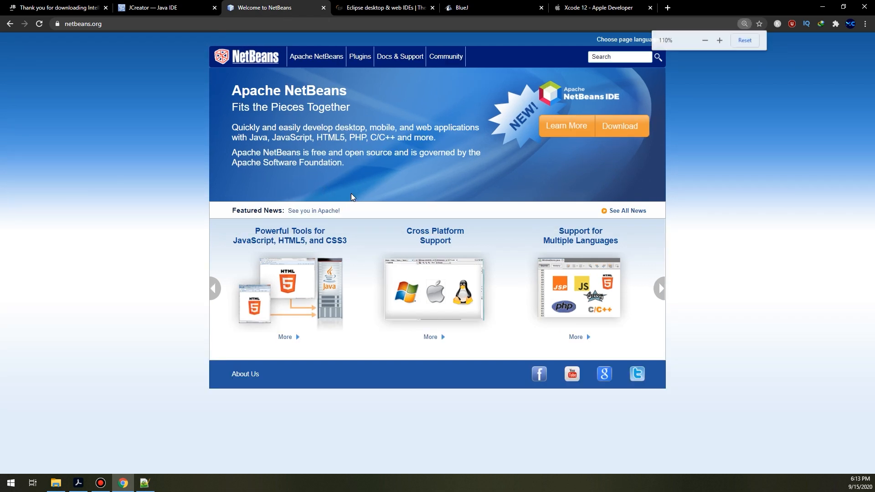
pyautogui.click(719, 40)
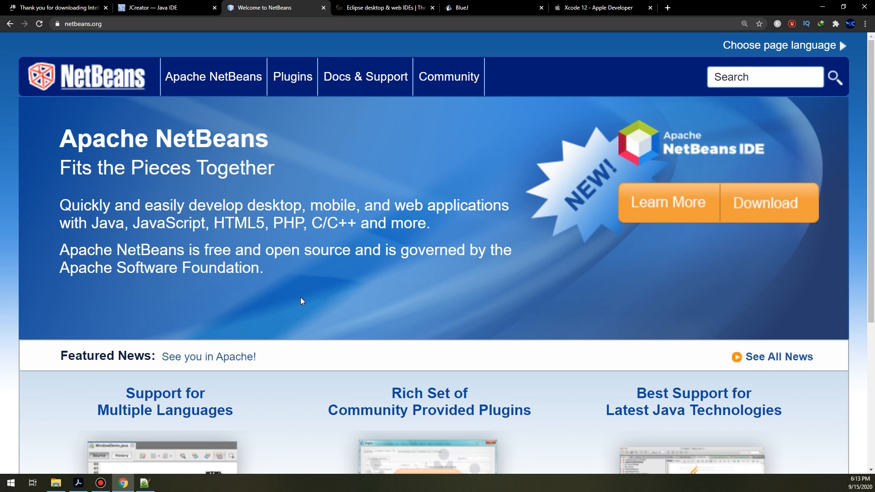
# - Scroll through the NetBeans feature highlights and back up
pyautogui.scroll(-3)
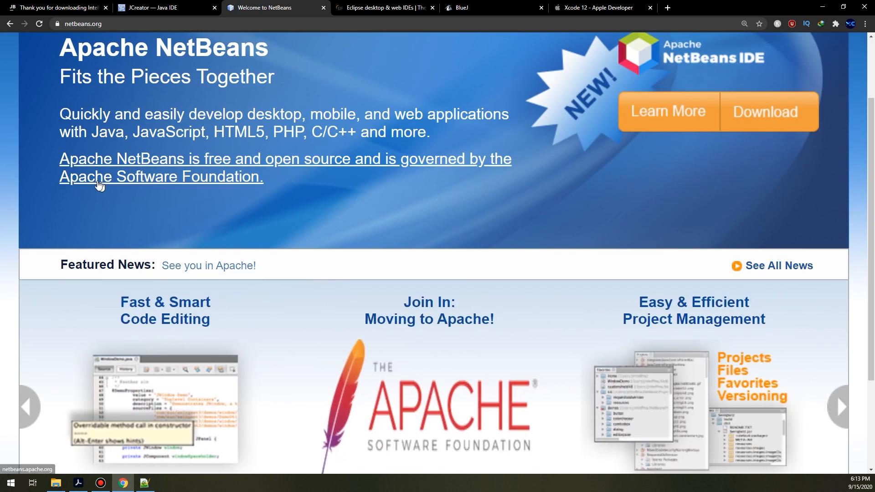
pyautogui.scroll(-3)
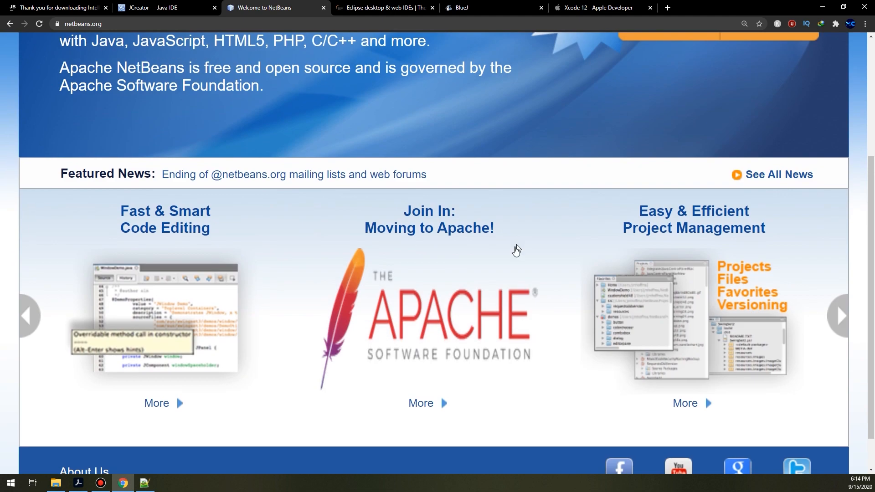
pyautogui.scroll(-3)
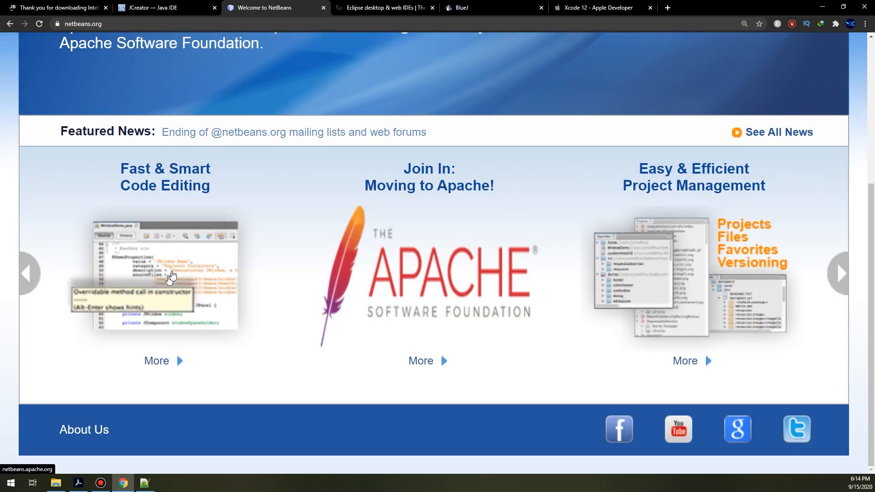
pyautogui.scroll(-3)
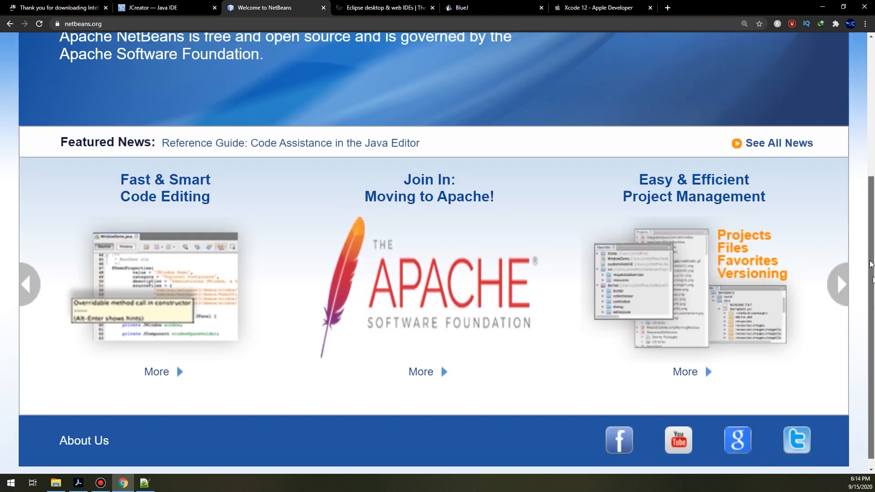
pyautogui.scroll(3)
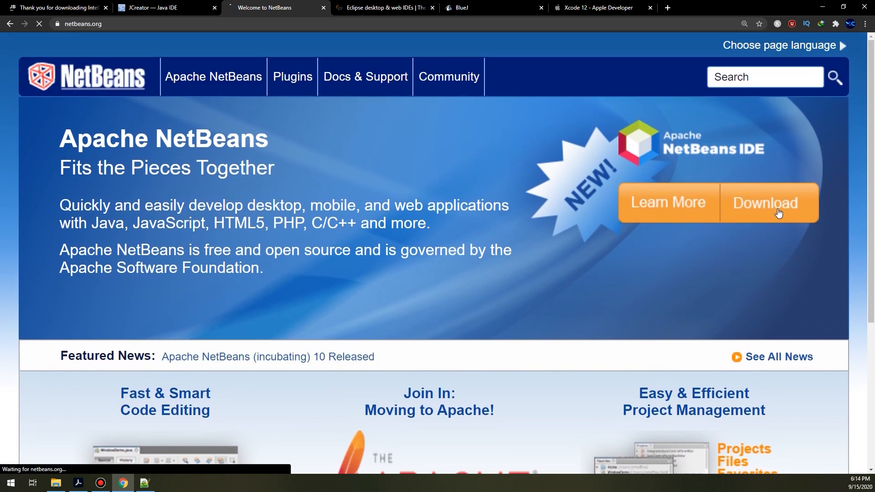
# - From the NetBeans releases page, open the Downloading Apache NetBeans 12.1 page and look over its installers
pyautogui.click(764, 202)
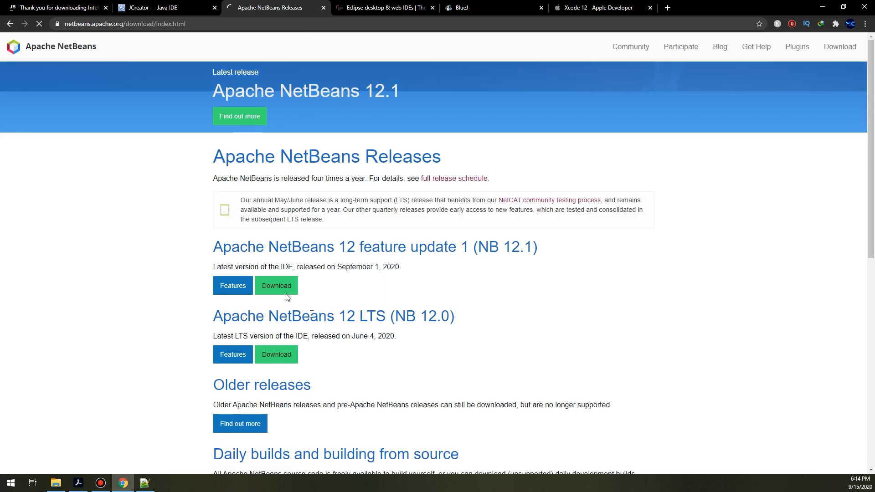
pyautogui.moveTo(222, 247); pyautogui.dragTo(470, 247)
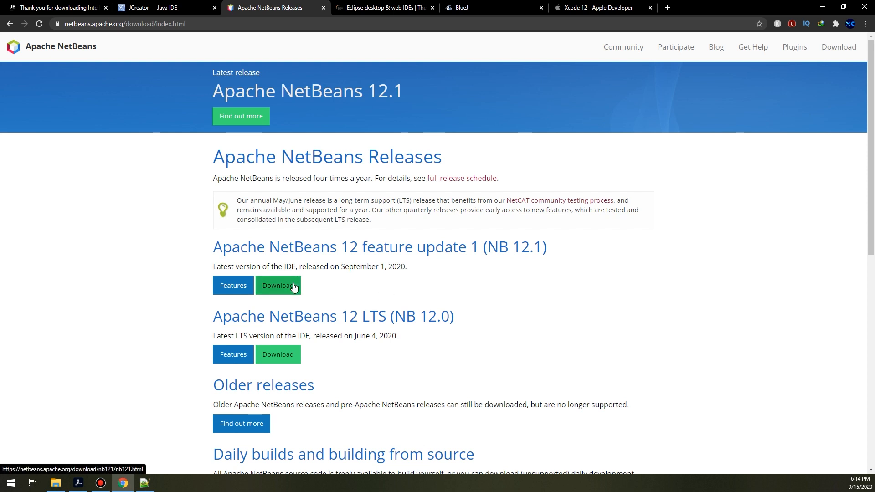
pyautogui.click(277, 286)
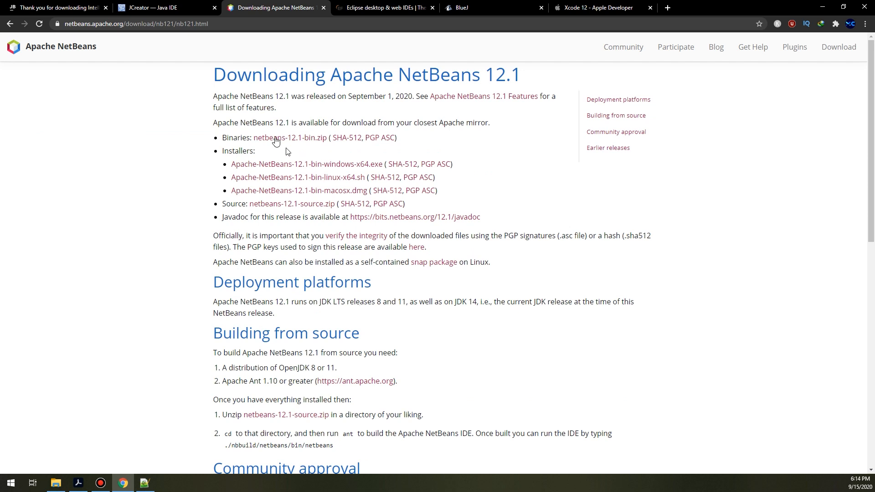
pyautogui.scroll(-3)
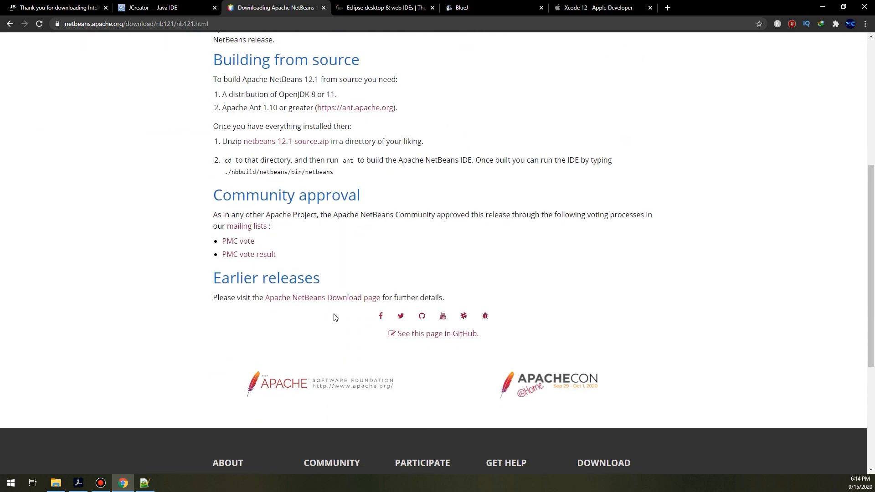
pyautogui.scroll(3)
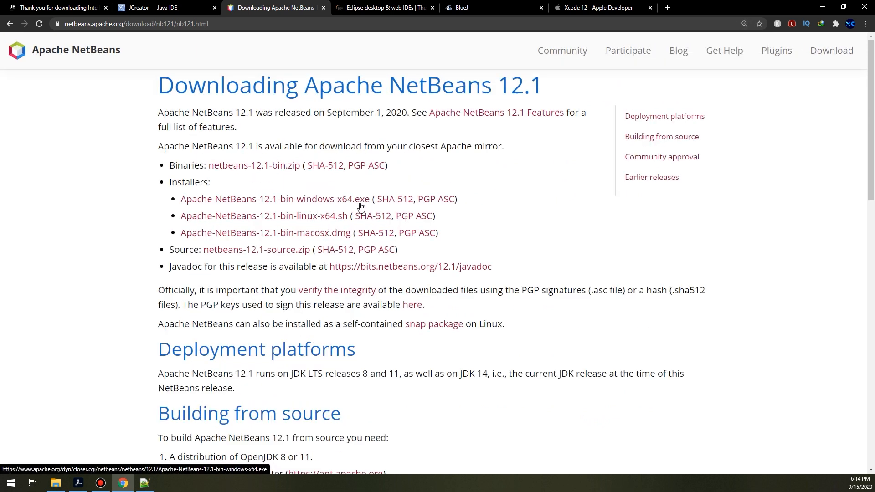
# - Open the Apache mirror page for Apache-NetBeans-12.1-bin-windows-x64.exe, browse it, then switch to the Eclipse tab
pyautogui.click(275, 198)
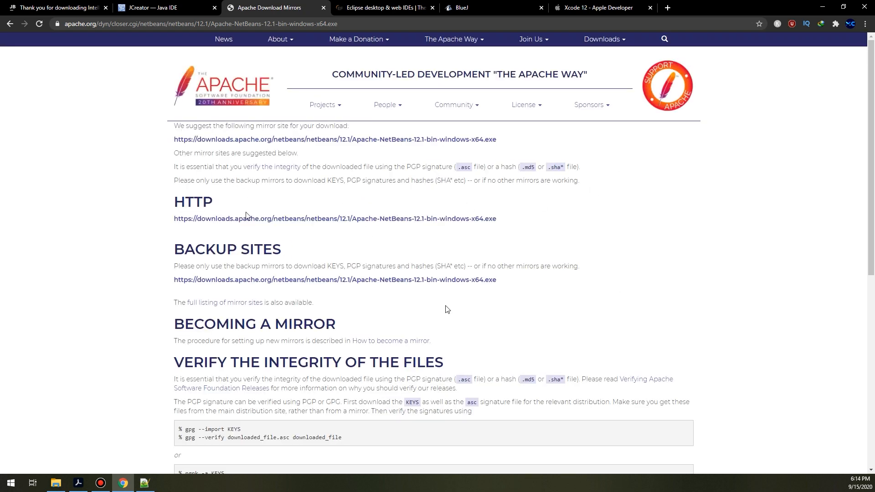
pyautogui.scroll(-3)
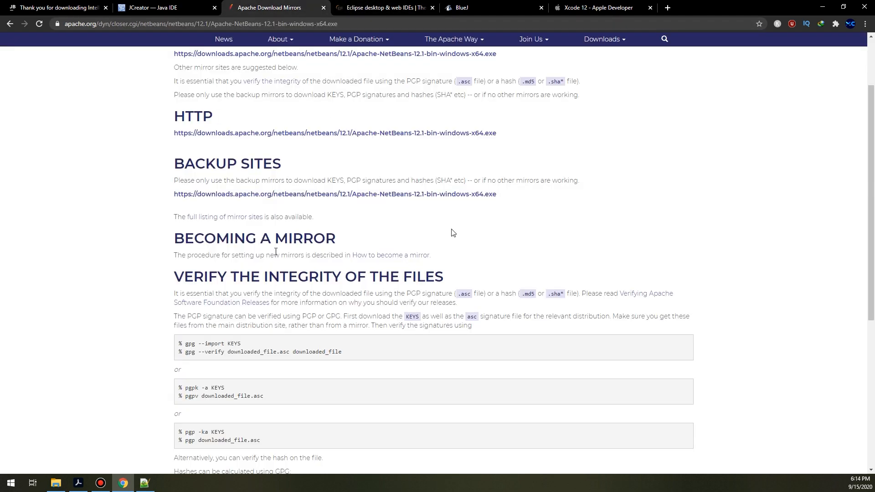
pyautogui.scroll(3)
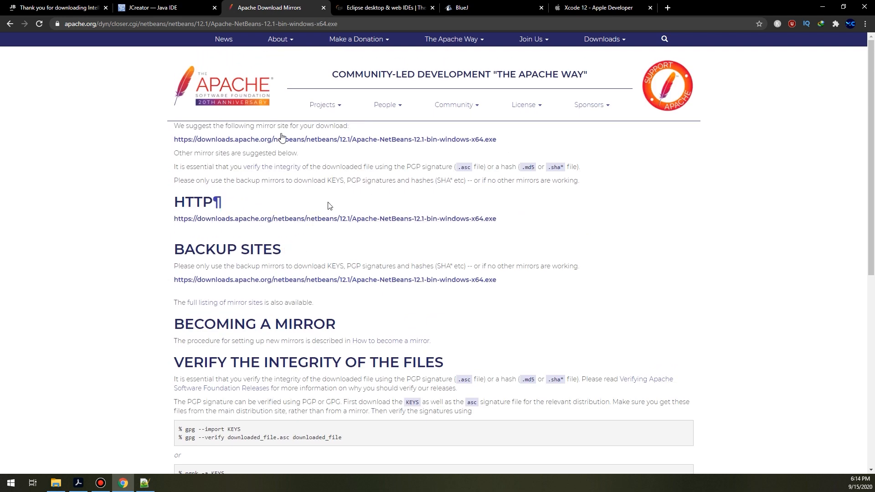
pyautogui.moveTo(334, 139)
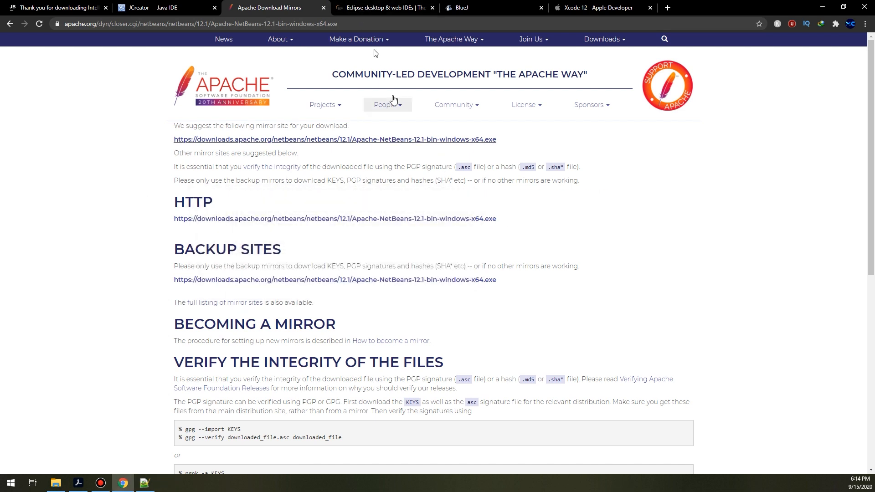
pyautogui.click(384, 7)
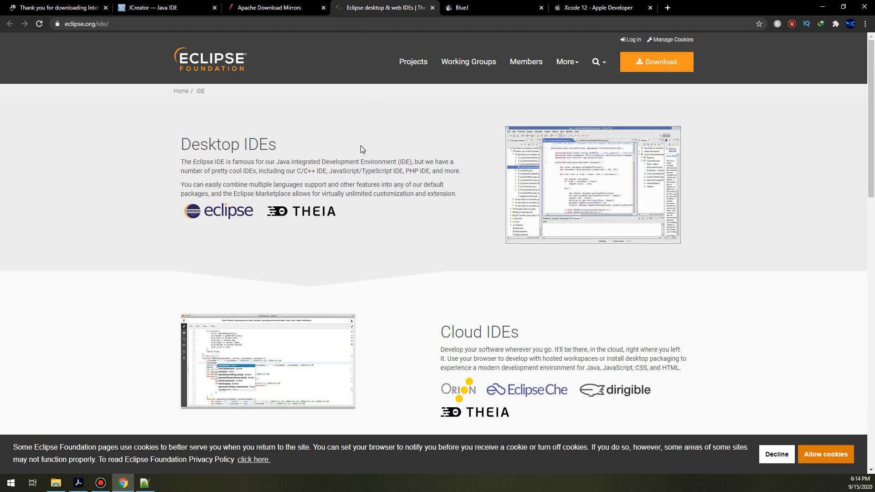
# - Zoom in on the Eclipse desktop IDEs page and scroll through its cloud IDEs and tools sections
pyautogui.press('ctrl+plus')
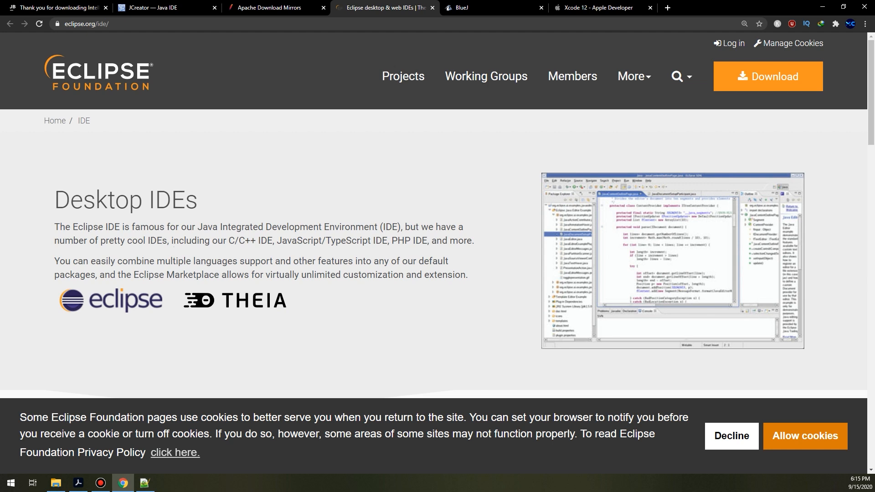
pyautogui.moveTo(12, 336)
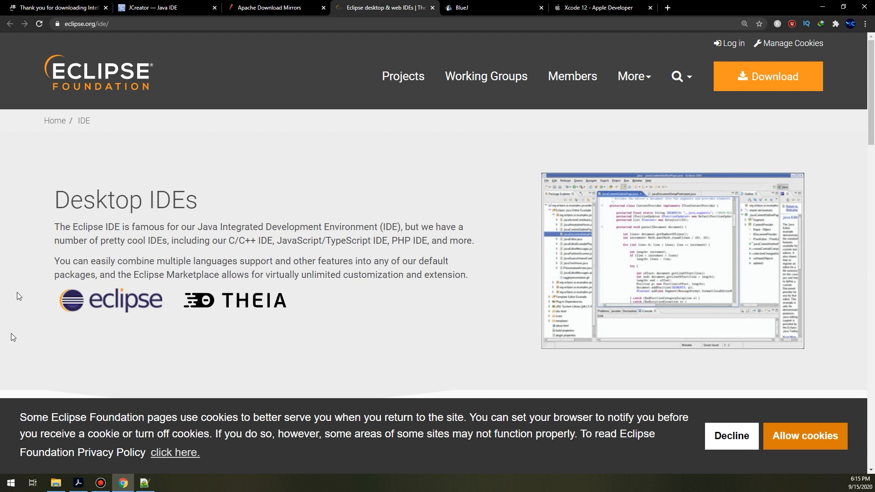
pyautogui.scroll(-3)
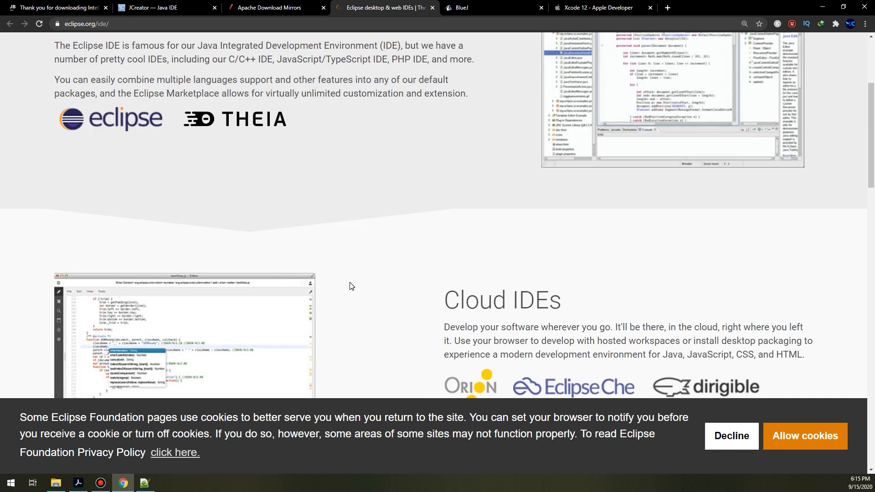
pyautogui.scroll(-3)
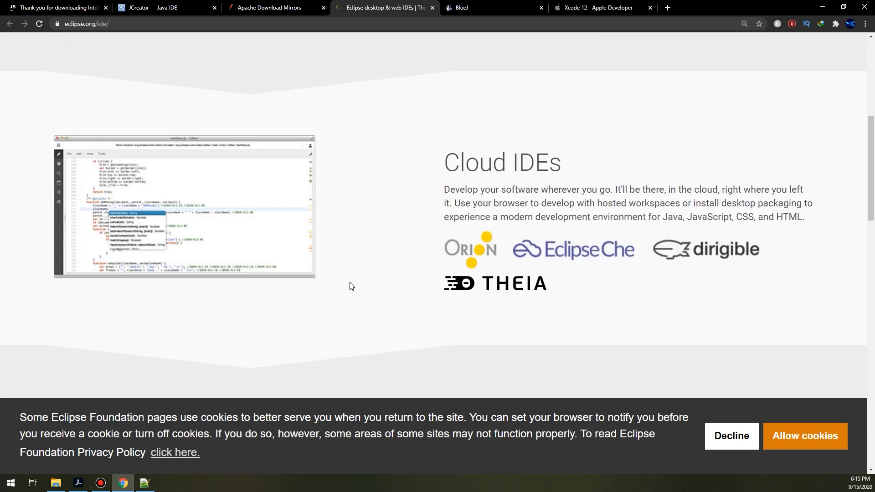
pyautogui.scroll(-3)
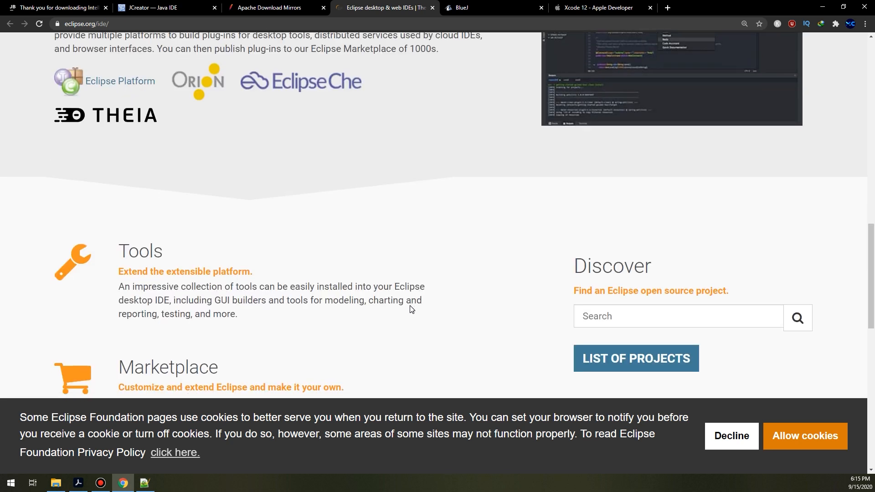
pyautogui.scroll(-3)
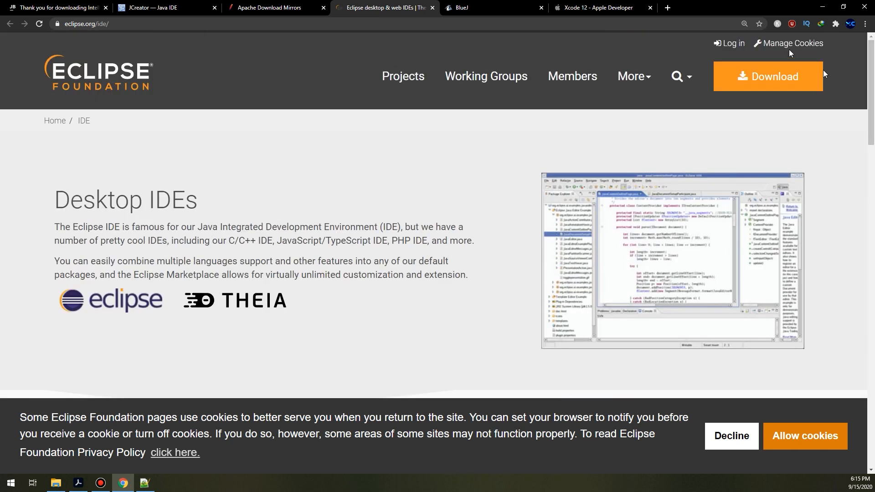
# - Request the Eclipse installer from the mirror page and cancel its Download File Info prompt
pyautogui.click(774, 76)
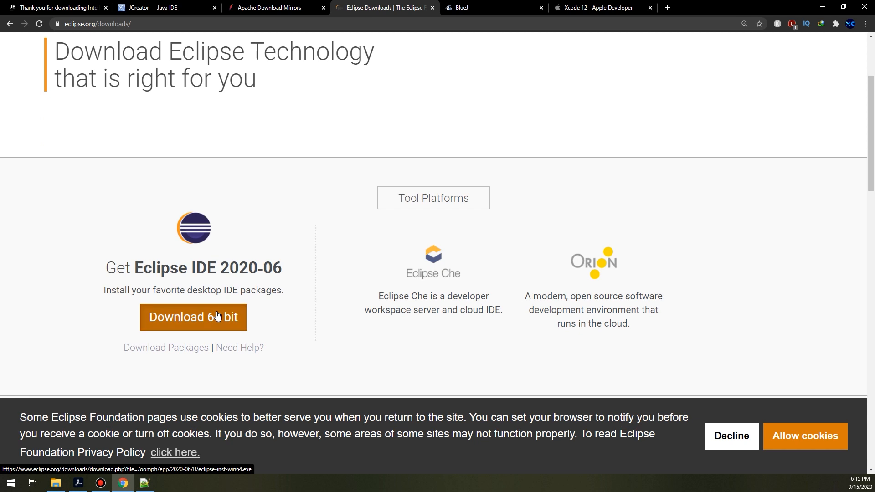
pyautogui.click(194, 317)
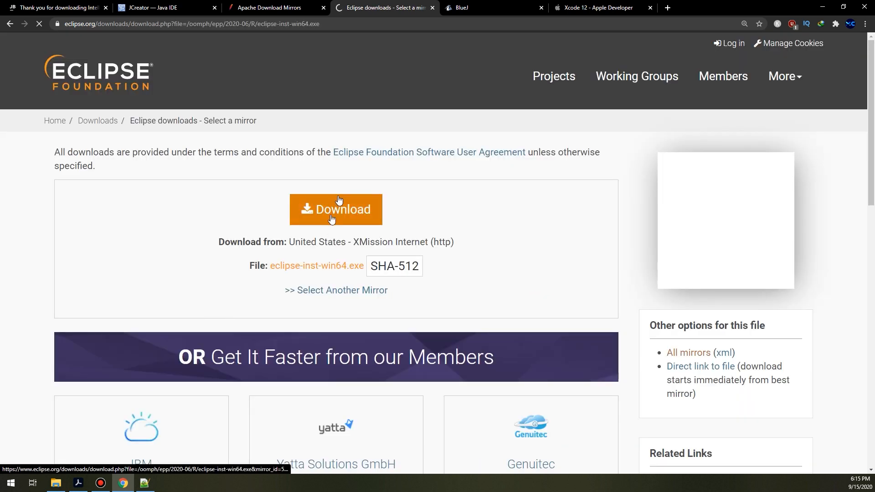
pyautogui.click(335, 210)
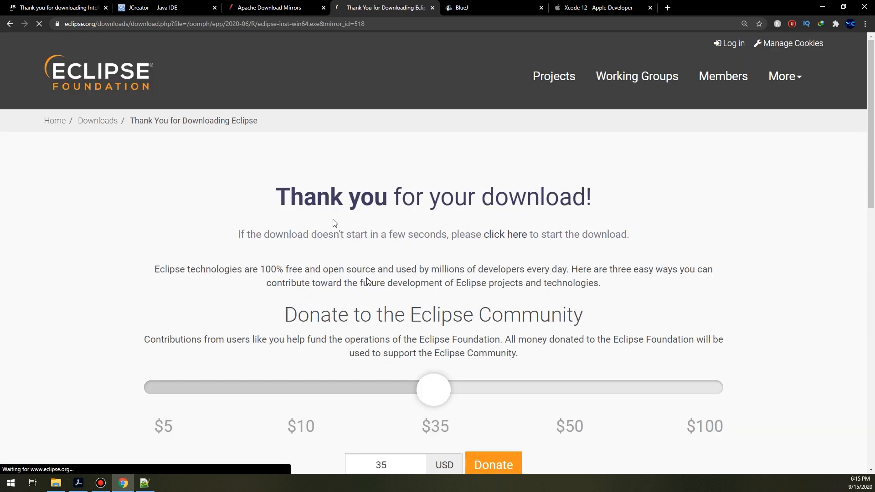
pyautogui.scroll(-3)
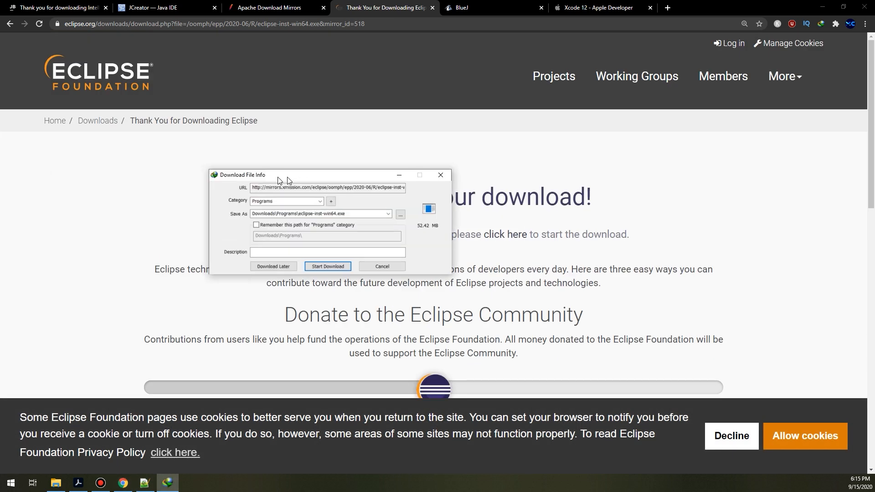
pyautogui.moveTo(241, 175); pyautogui.dragTo(402, 172)
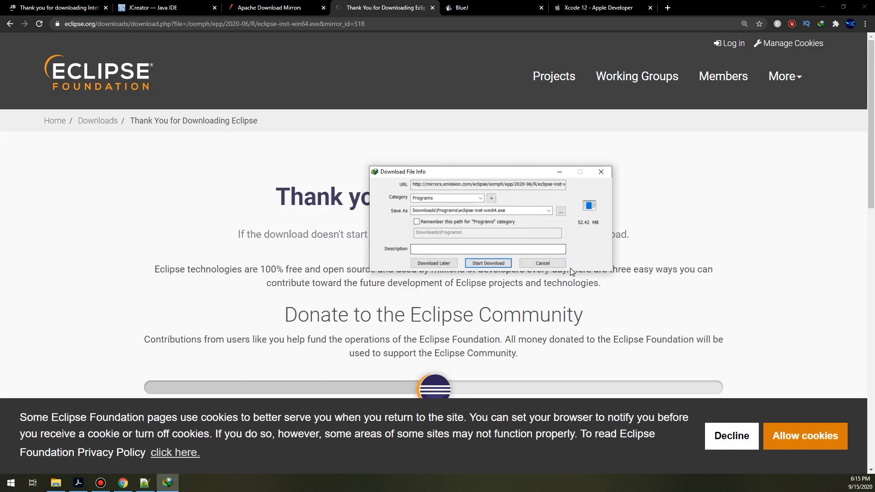
pyautogui.moveTo(541, 263)
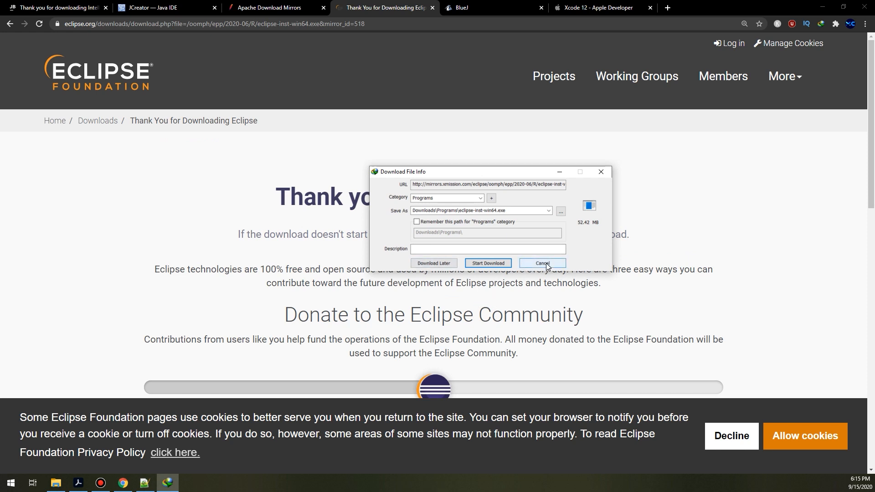
pyautogui.click(540, 263)
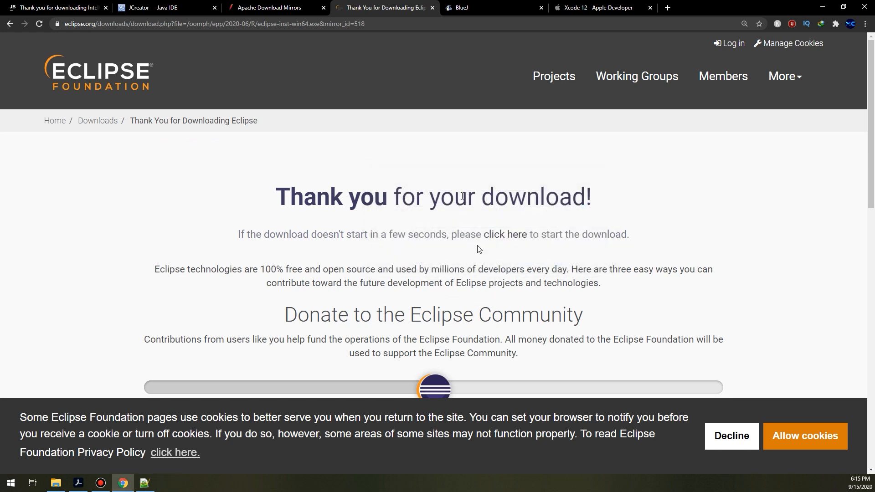
pyautogui.moveTo(471, 8)
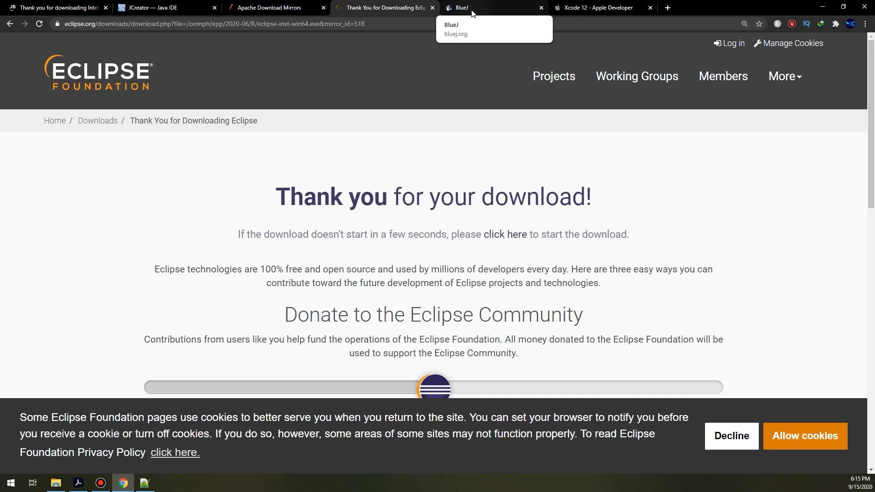
# - Request the BlueJ Windows installer from its Download and Install section, then cancel the prompt
pyautogui.click(491, 7)
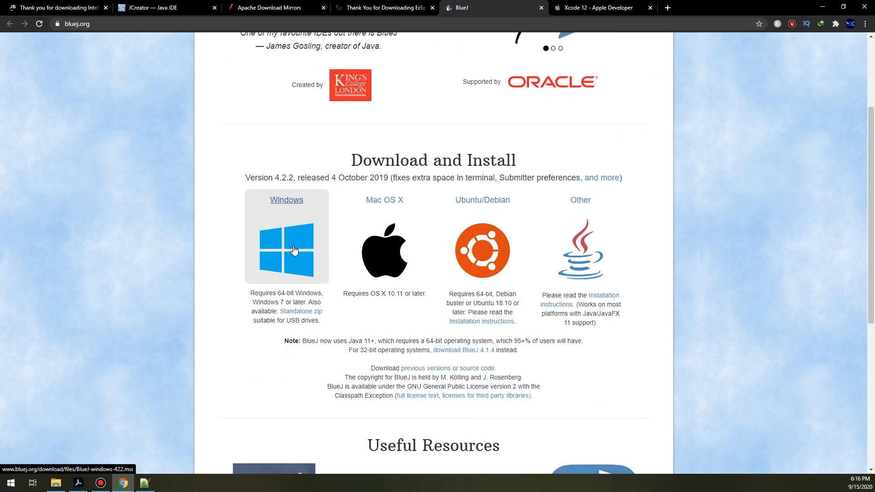
pyautogui.moveTo(301, 258)
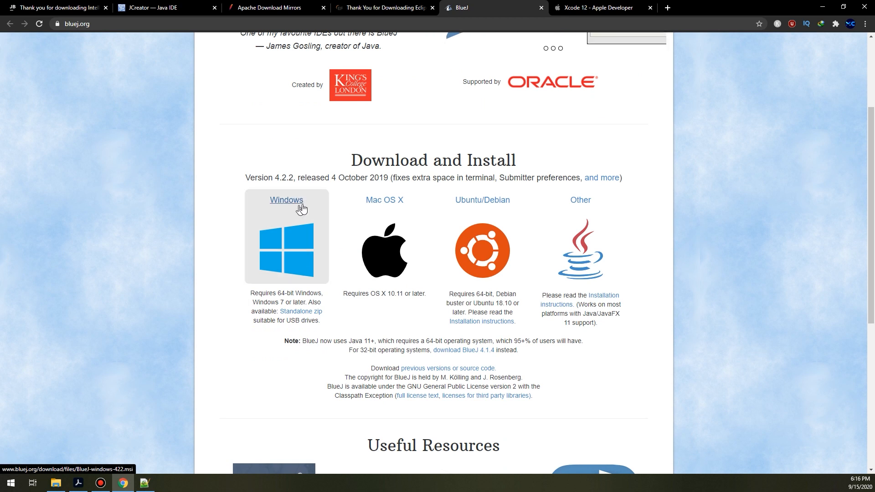
pyautogui.click(285, 200)
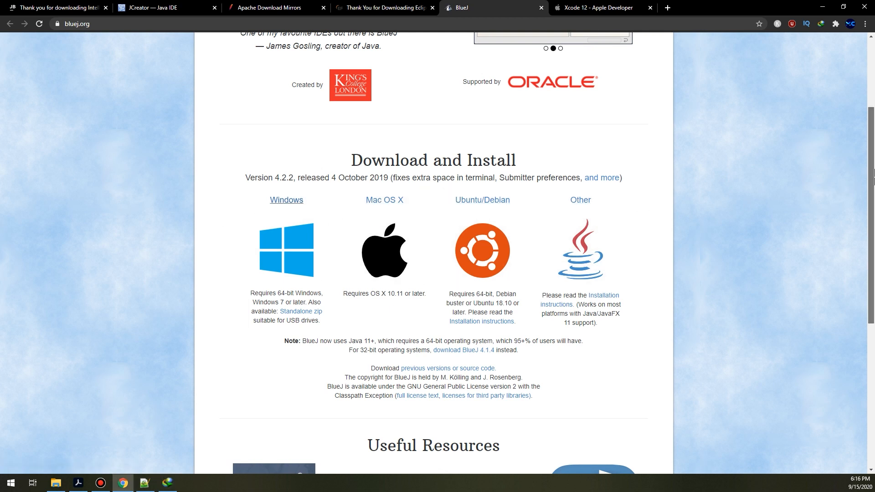
pyautogui.scroll(-3)
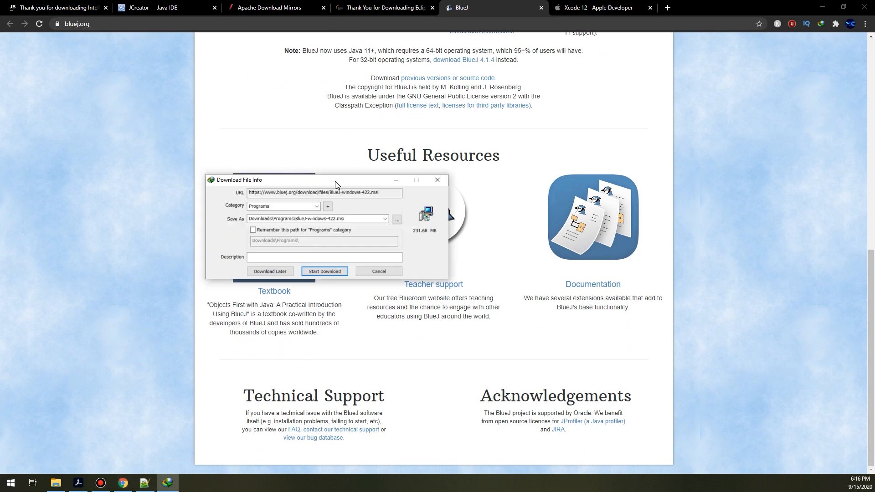
pyautogui.click(377, 272)
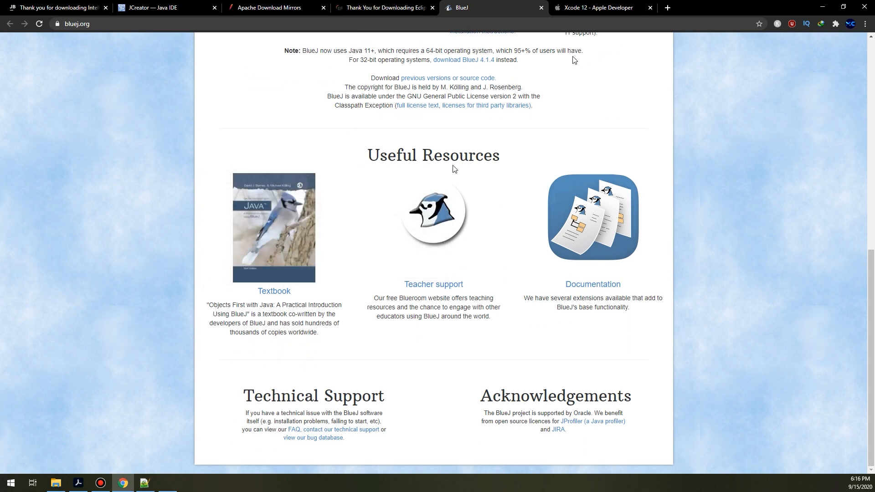
# - Browse the Xcode 12 Apple Developer page down to its SwiftUI features
pyautogui.click(596, 7)
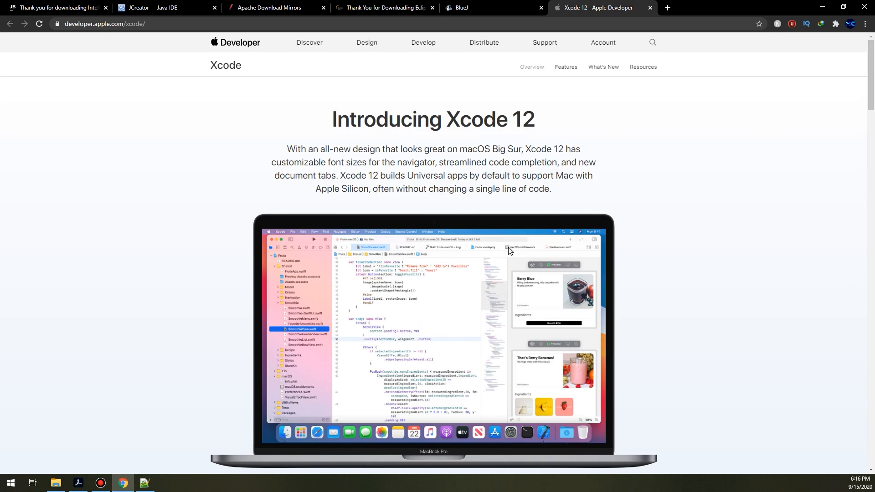
pyautogui.moveTo(547, 250)
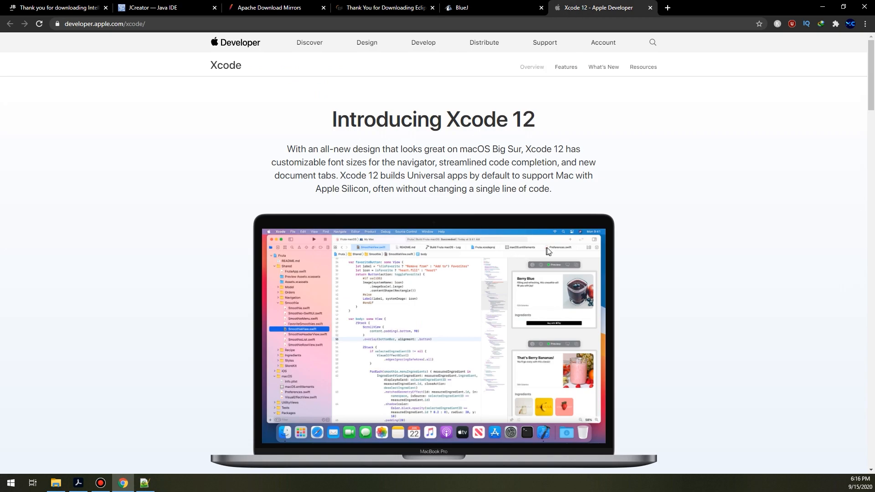
pyautogui.moveTo(220, 44)
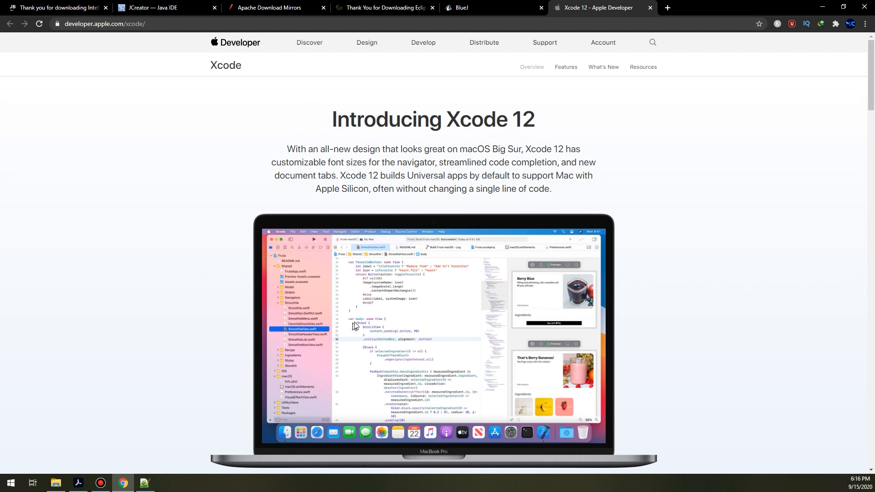
pyautogui.moveTo(772, 346)
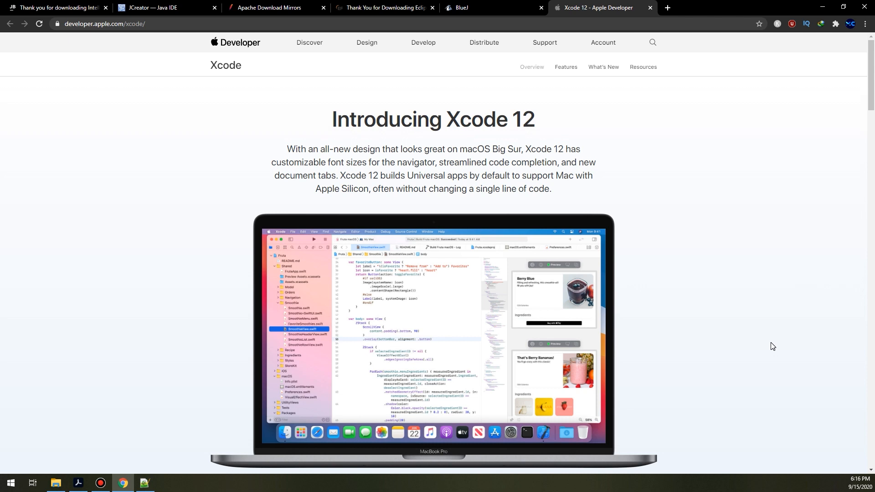
pyautogui.moveTo(410, 205)
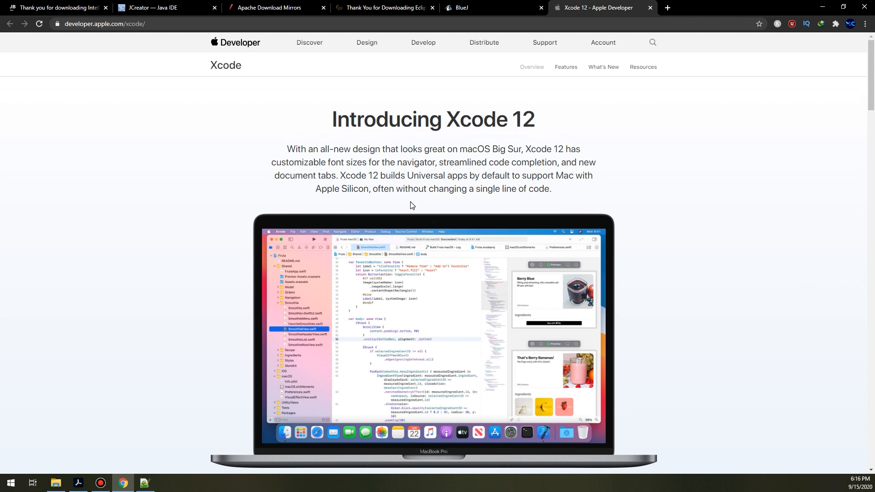
pyautogui.scroll(-3)
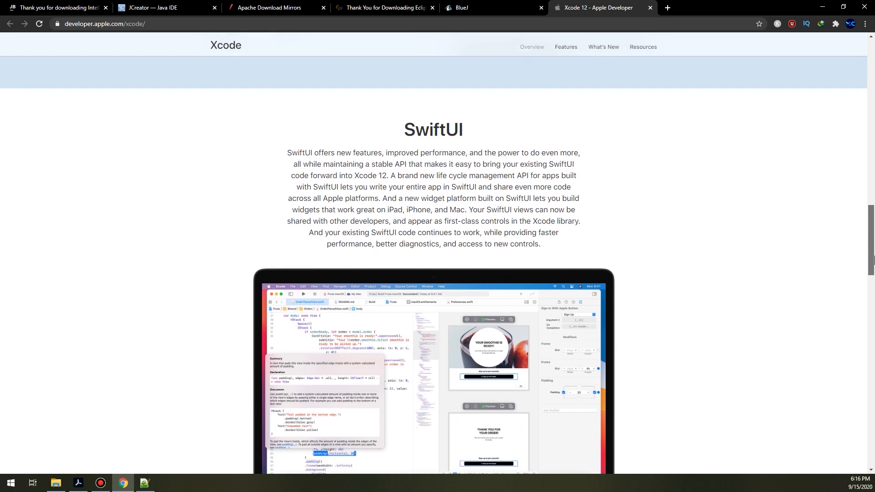
pyautogui.scroll(-3)
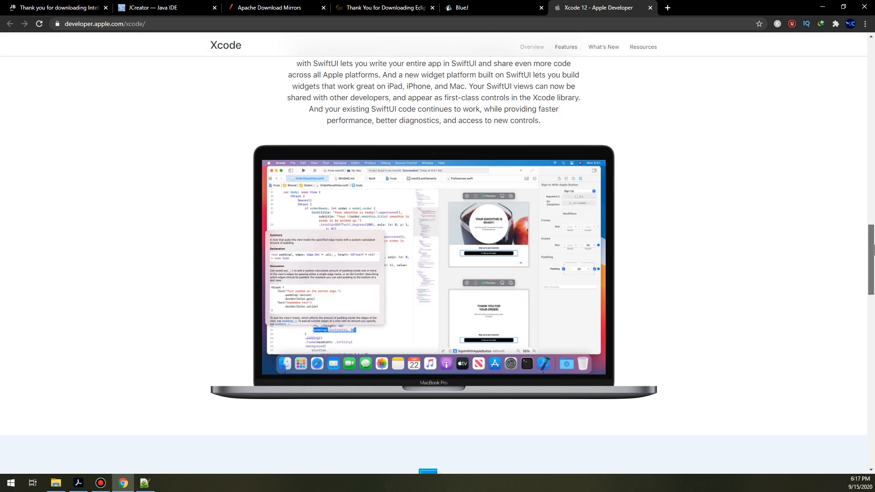
pyautogui.scroll(-3)
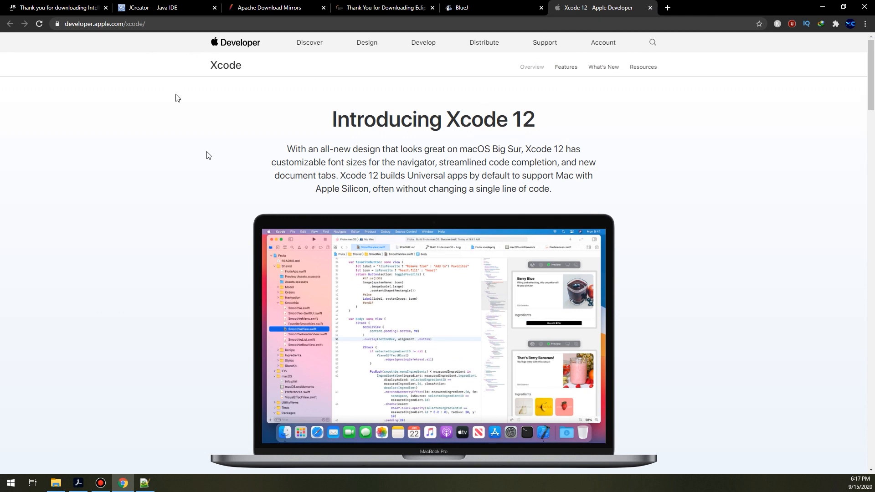
pyautogui.moveTo(207, 155)
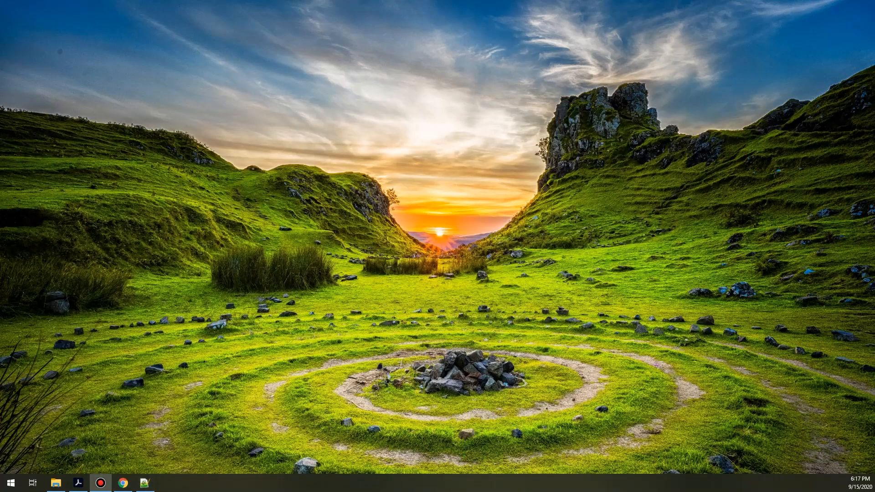
pyautogui.moveTo(289, 83)
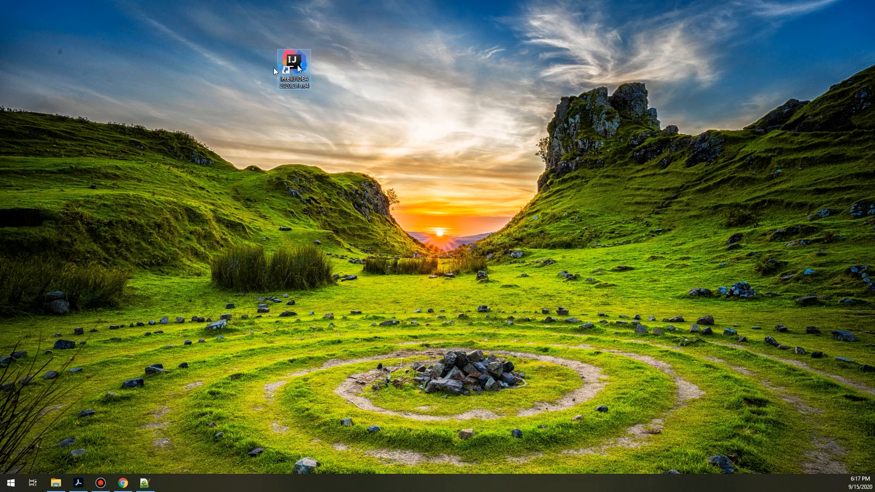
pyautogui.moveTo(294, 61)
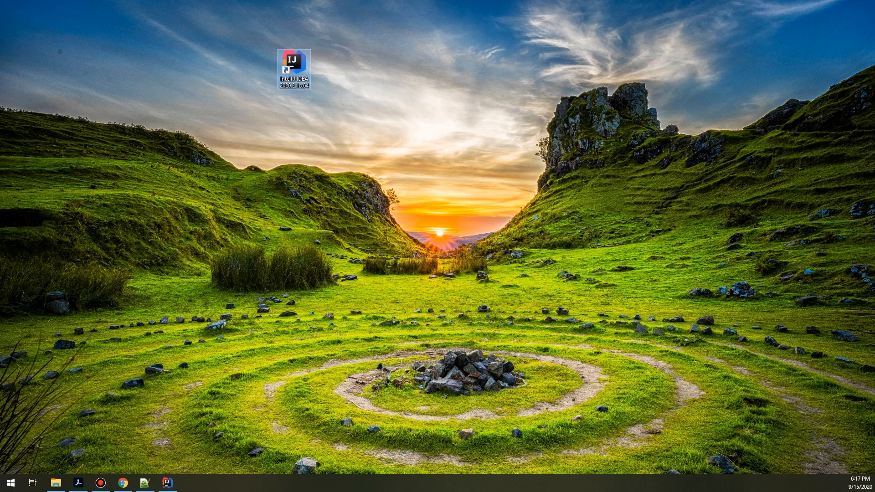
# - Launch IntelliJ IDEA from its desktop shortcut to load the testt project
pyautogui.doubleClick(294, 62)
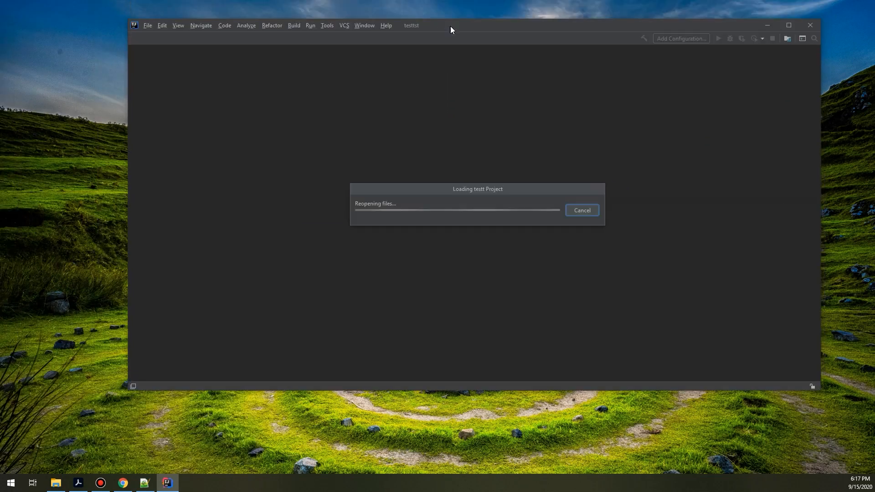